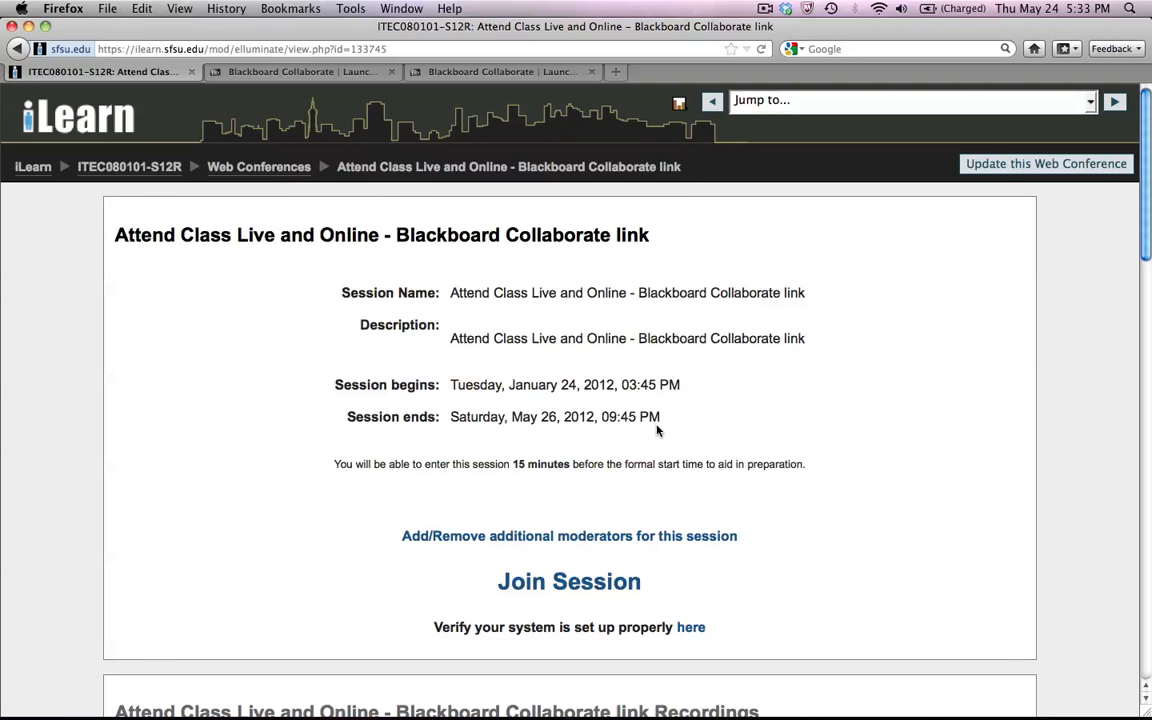
mouse_move(604, 418)
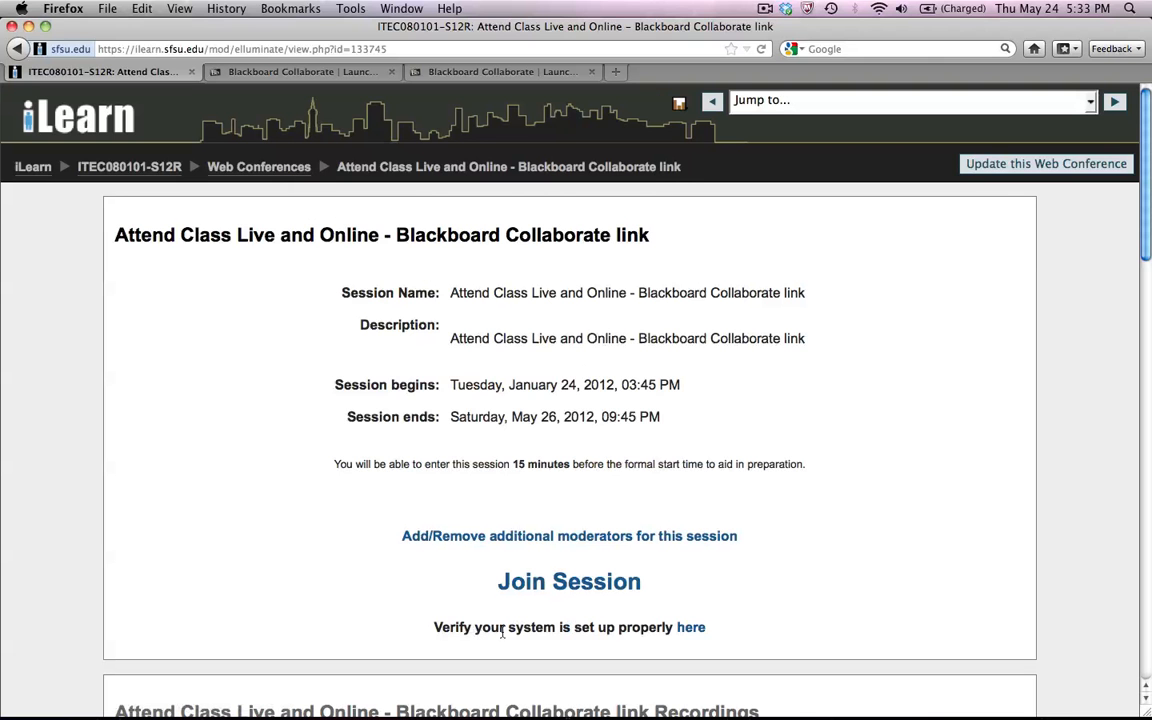
mouse_move(712, 632)
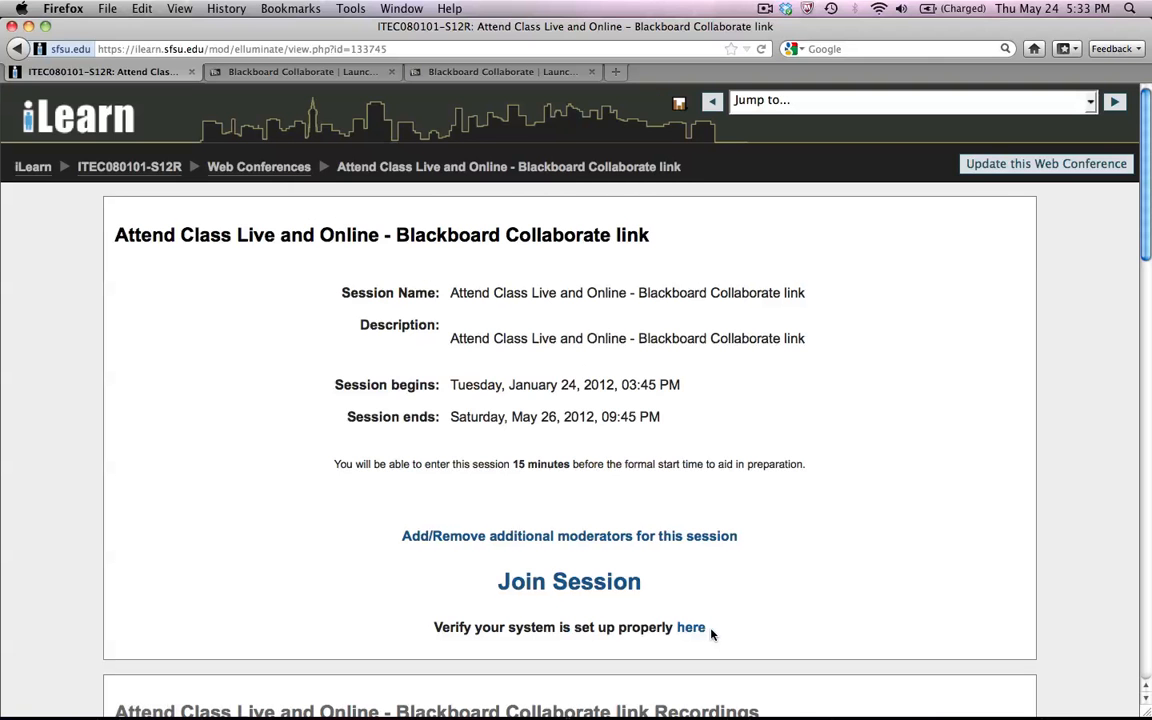
mouse_move(692, 640)
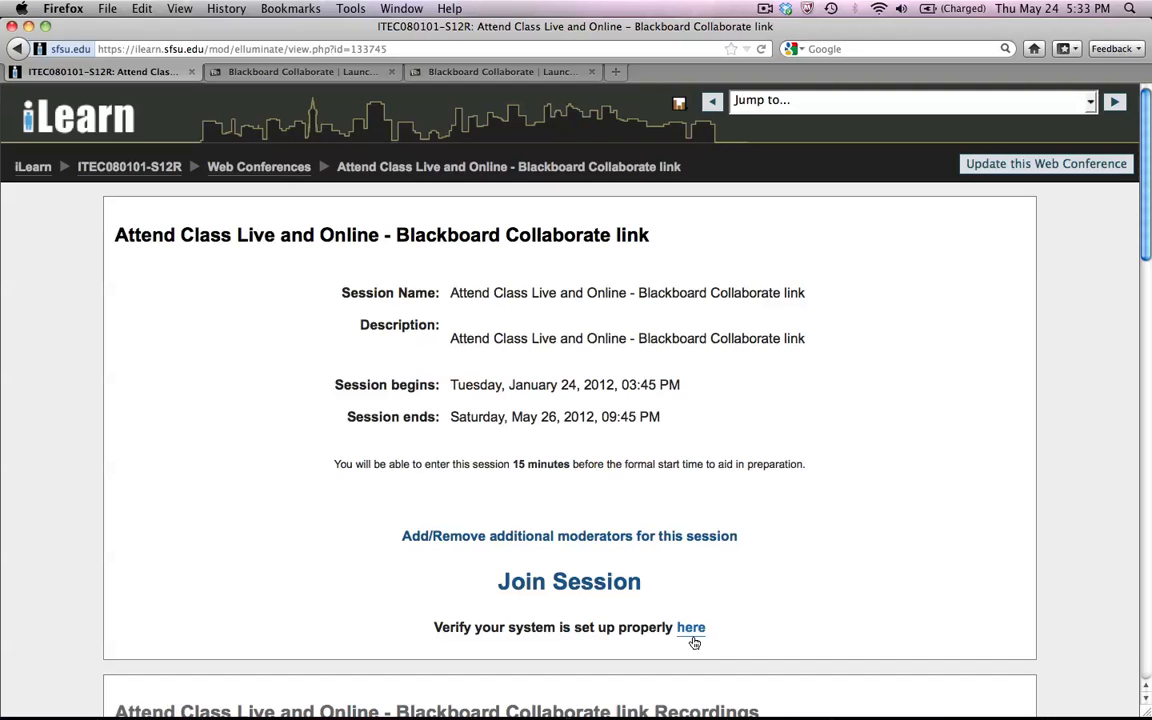
Follow the session's 'here' link to the Blackboard Collaborate Support Portal
left_click(692, 628)
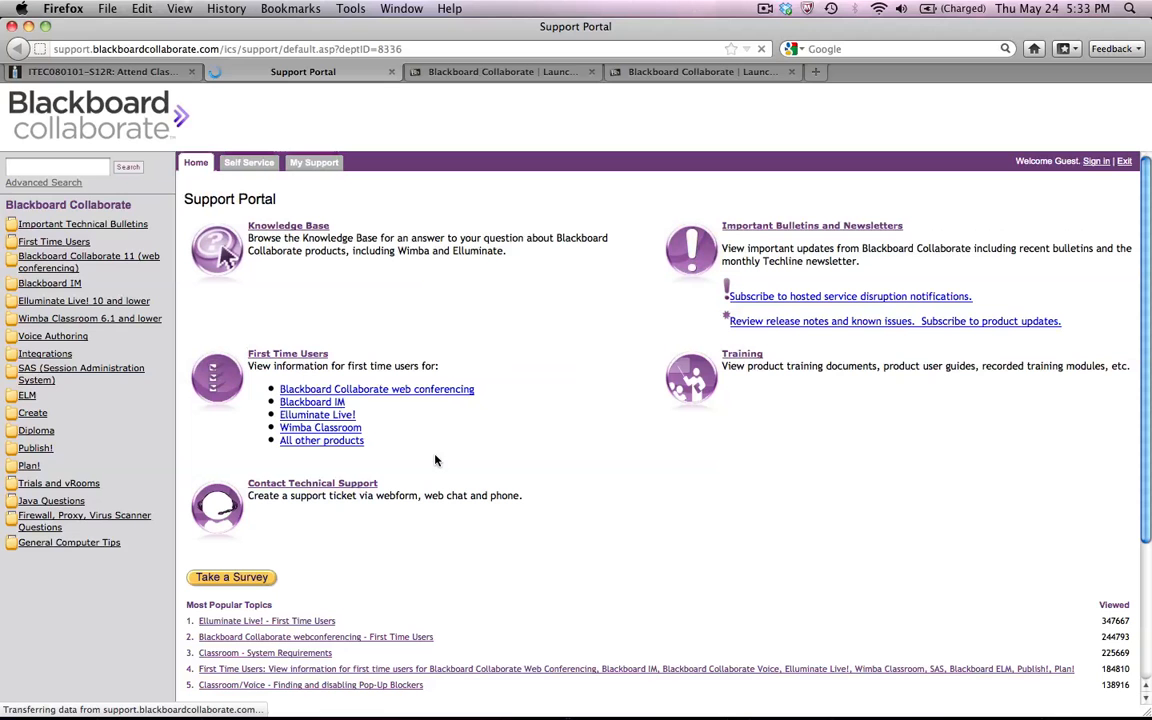
mouse_move(460, 442)
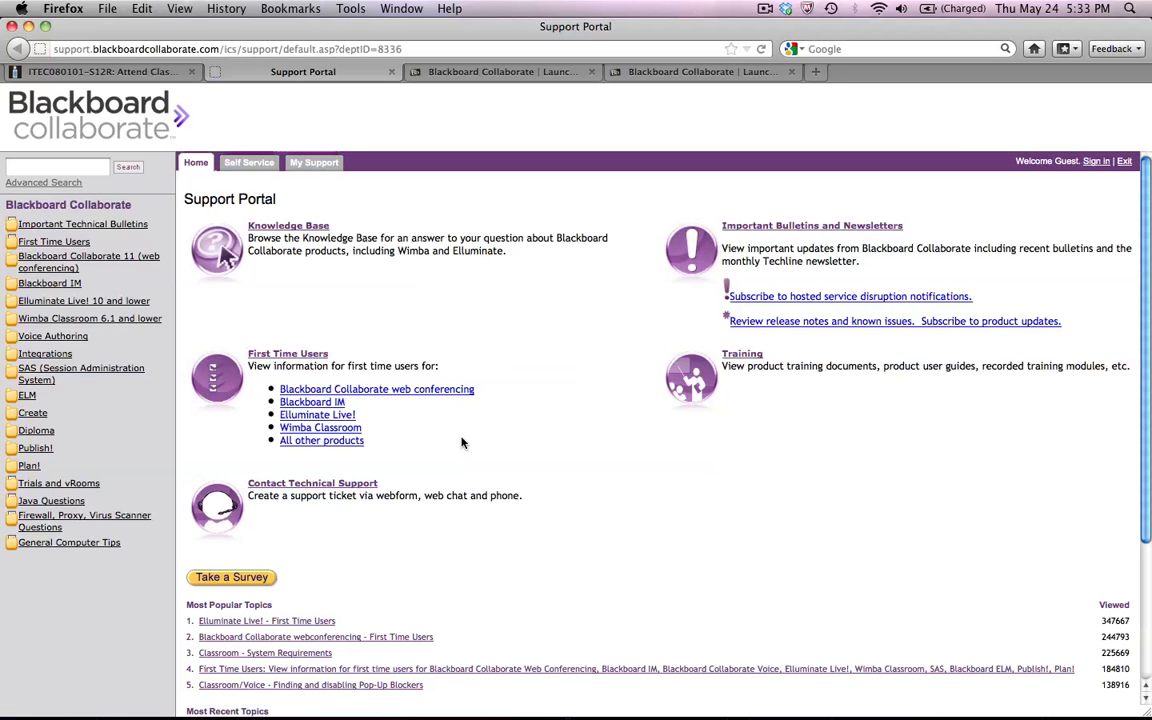
mouse_move(464, 498)
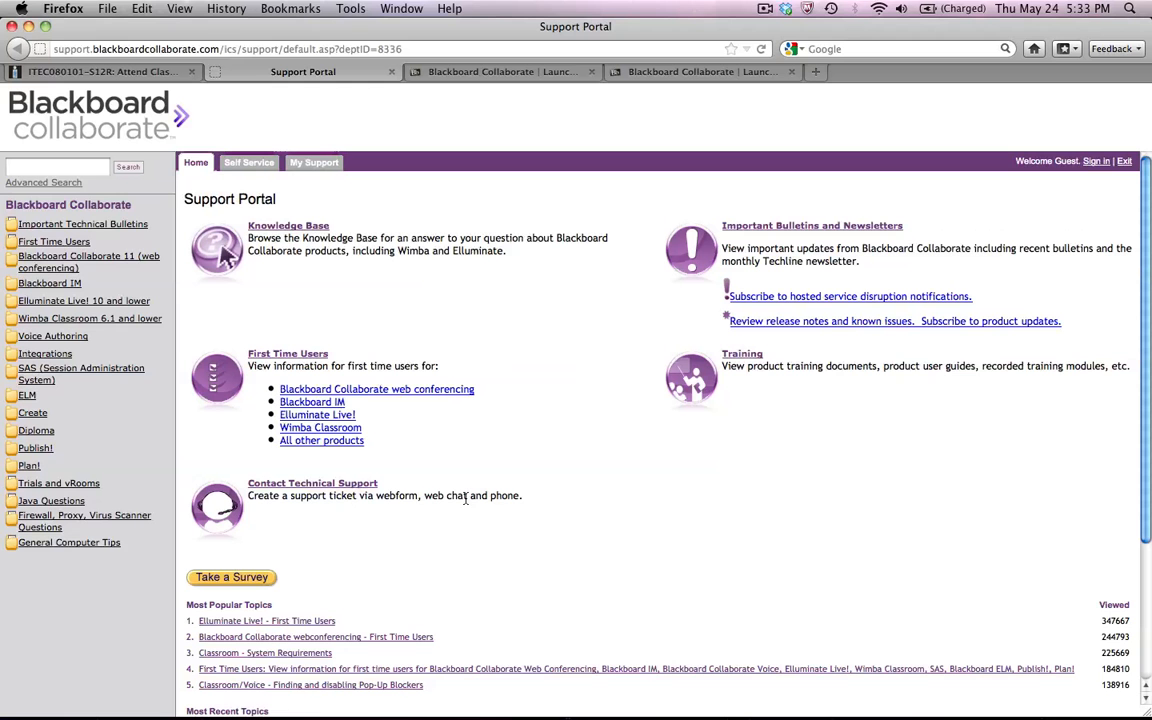
mouse_move(420, 474)
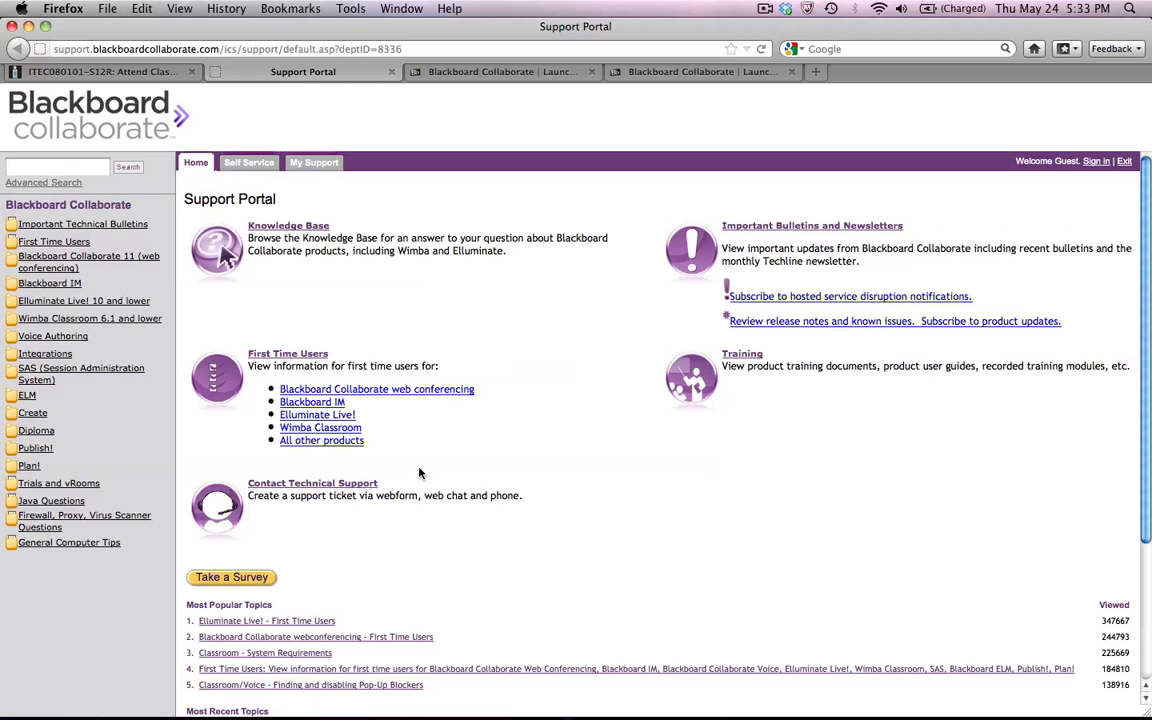
mouse_move(430, 388)
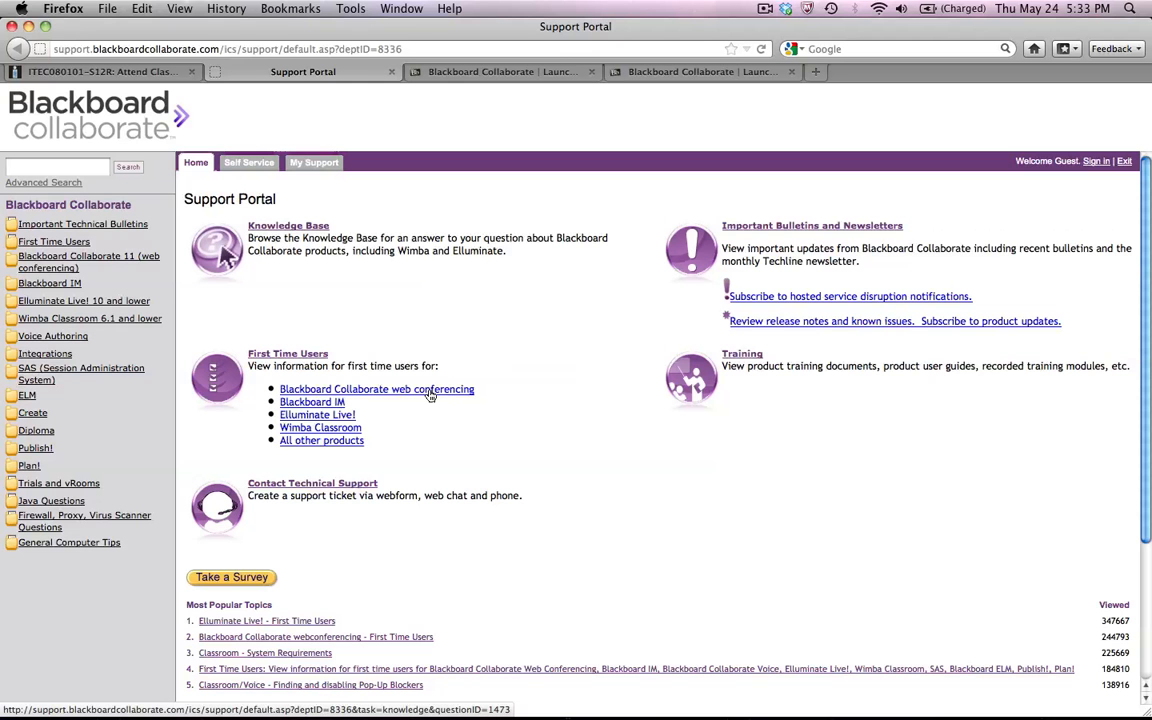
Review the first-time users web conferencing system check, which flags an unsupported Java version
left_click(376, 388)
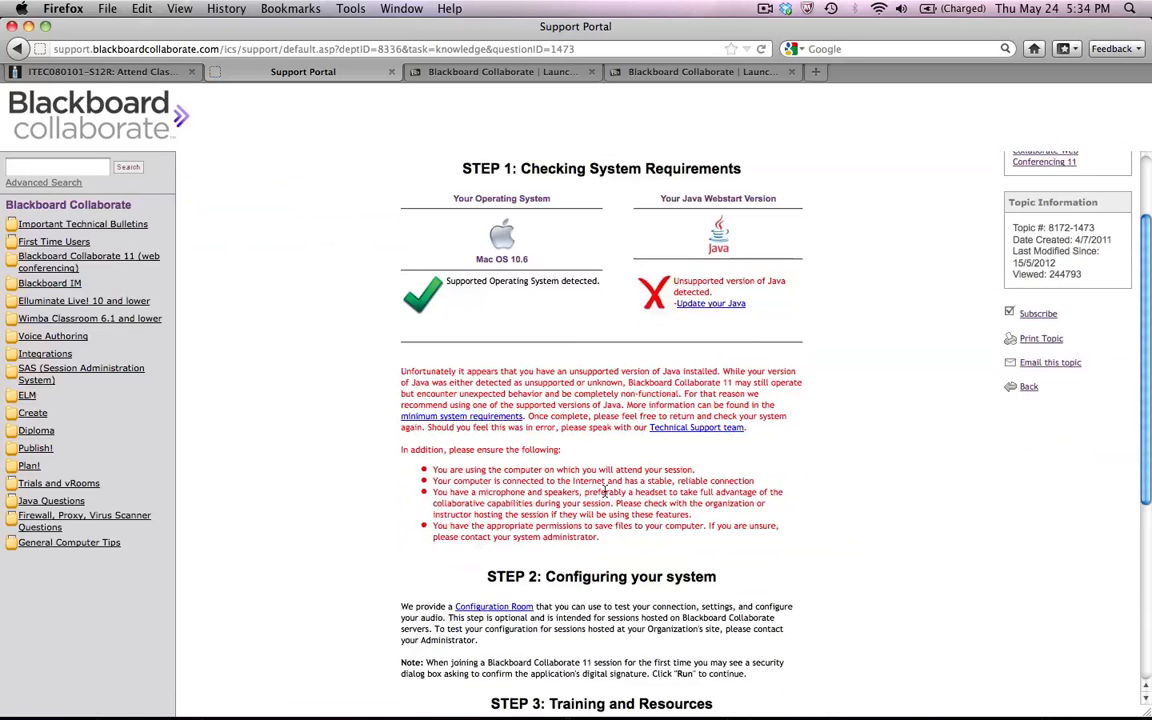
scroll("down", 3)
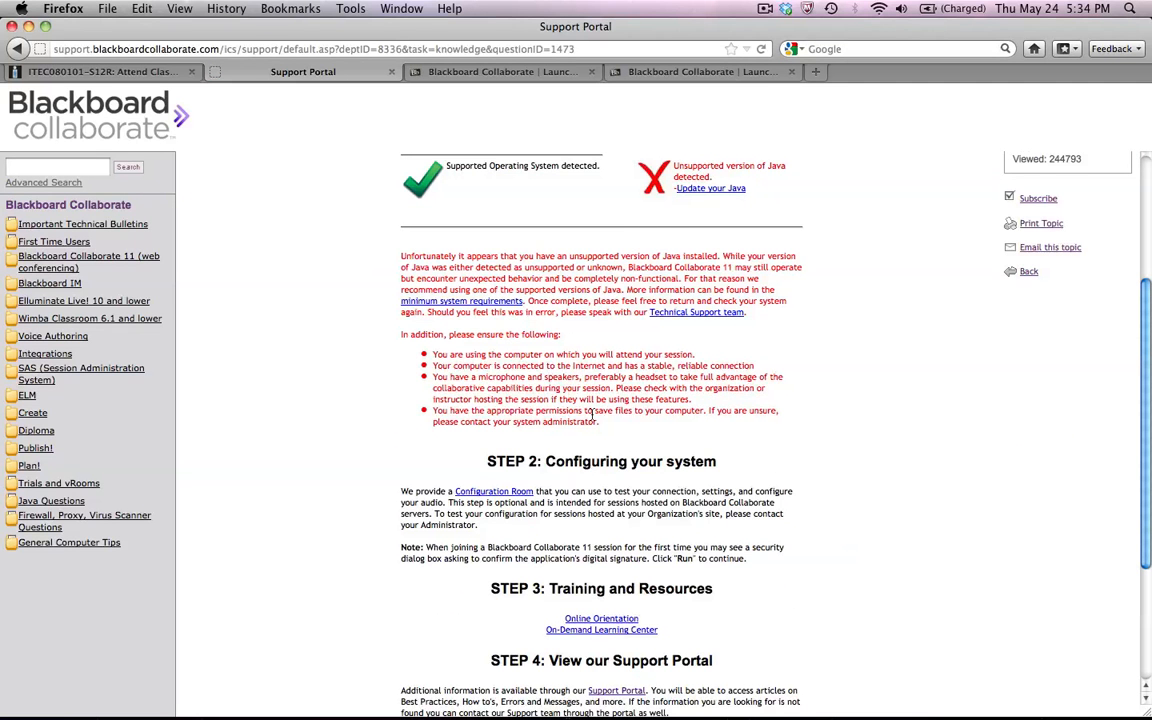
mouse_move(600, 432)
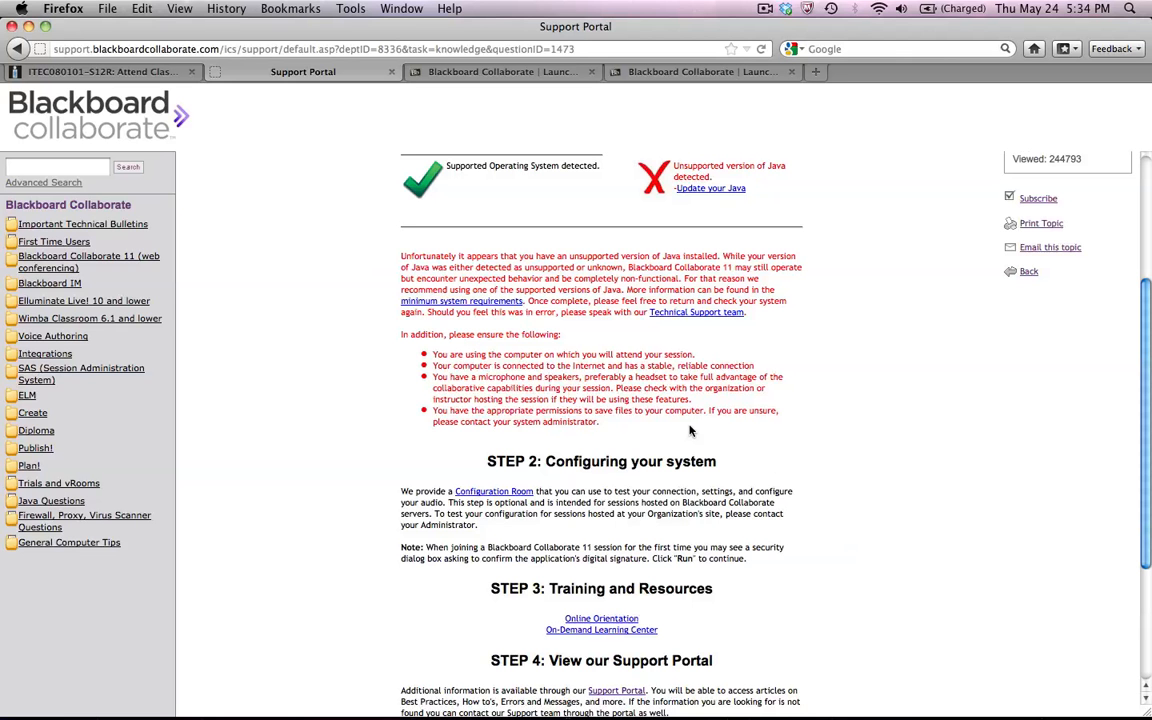
mouse_move(686, 536)
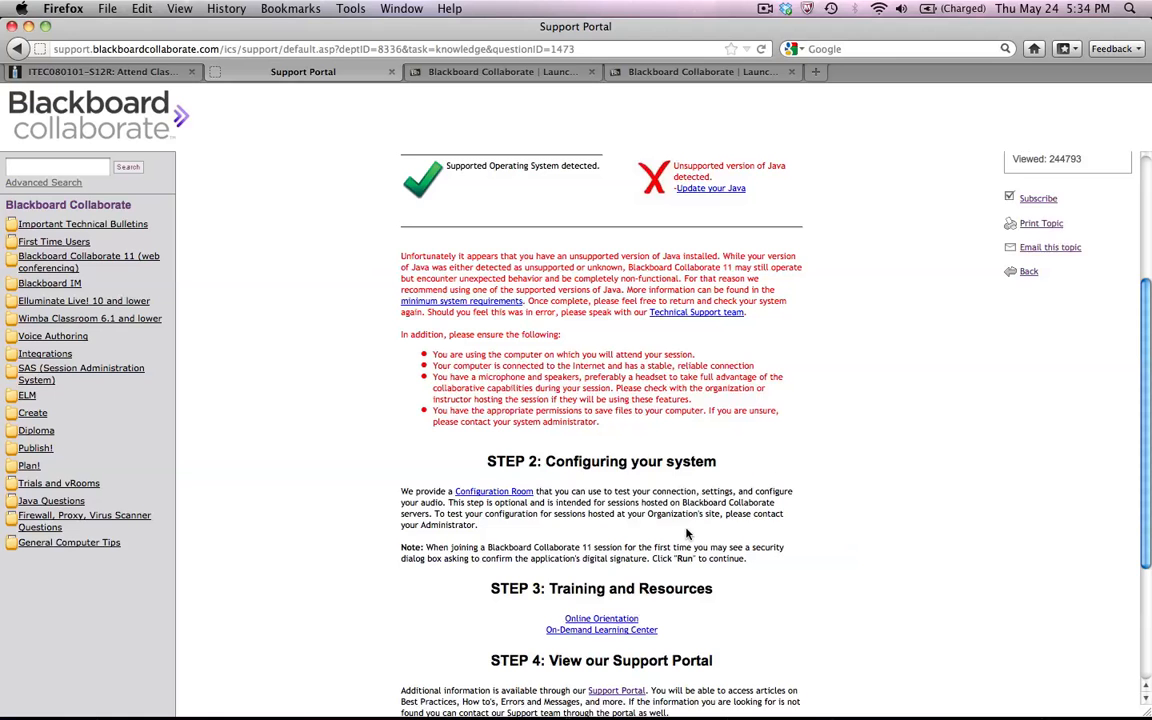
scroll("down", 3)
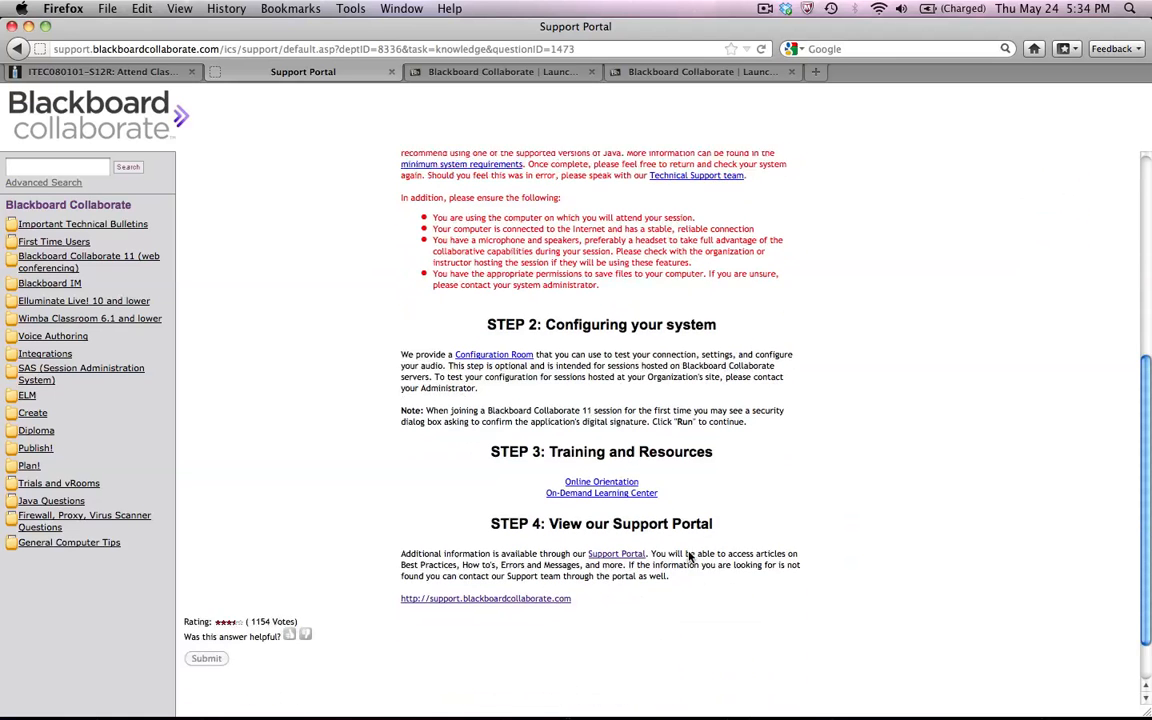
scroll("down", 3)
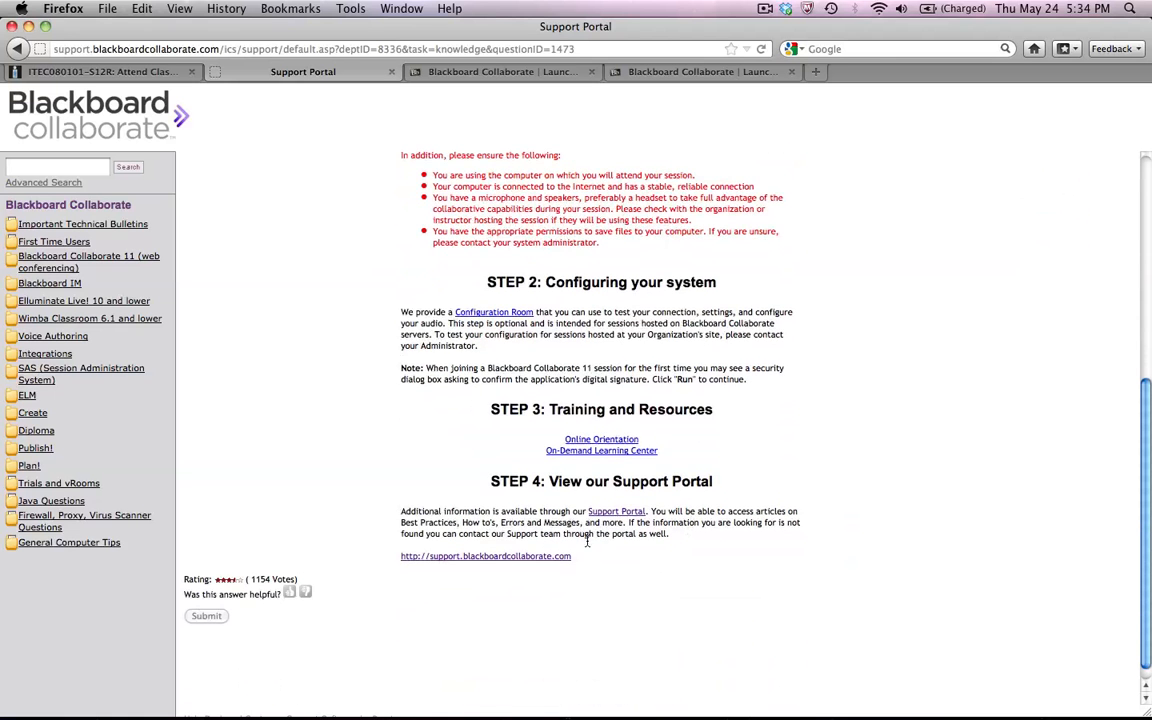
left_click(616, 512)
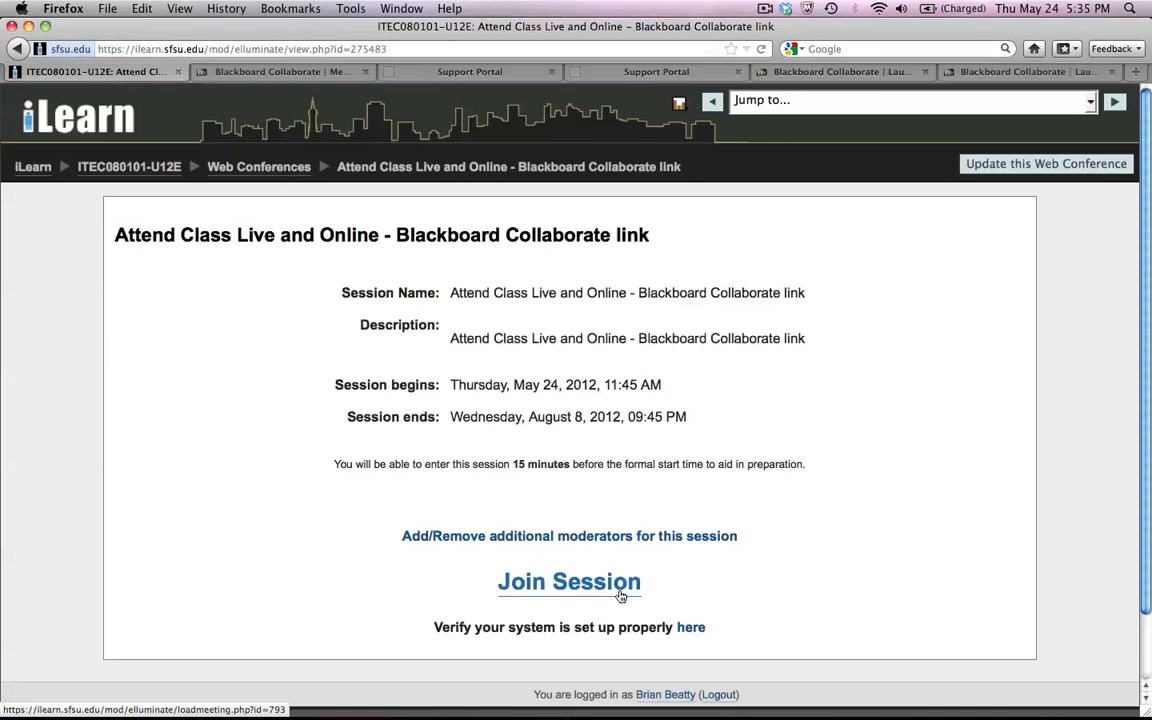
Join the class session, opening the meeting file with Java Web Start and allowing Collaborate access
left_click(568, 580)
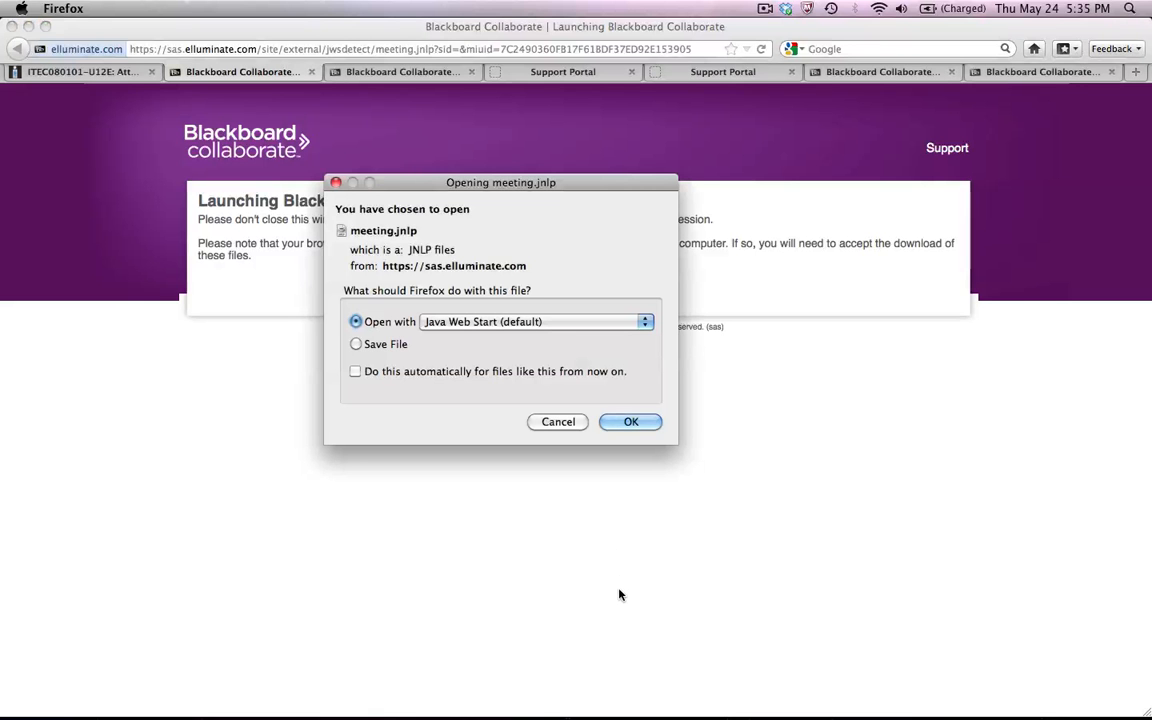
mouse_move(608, 494)
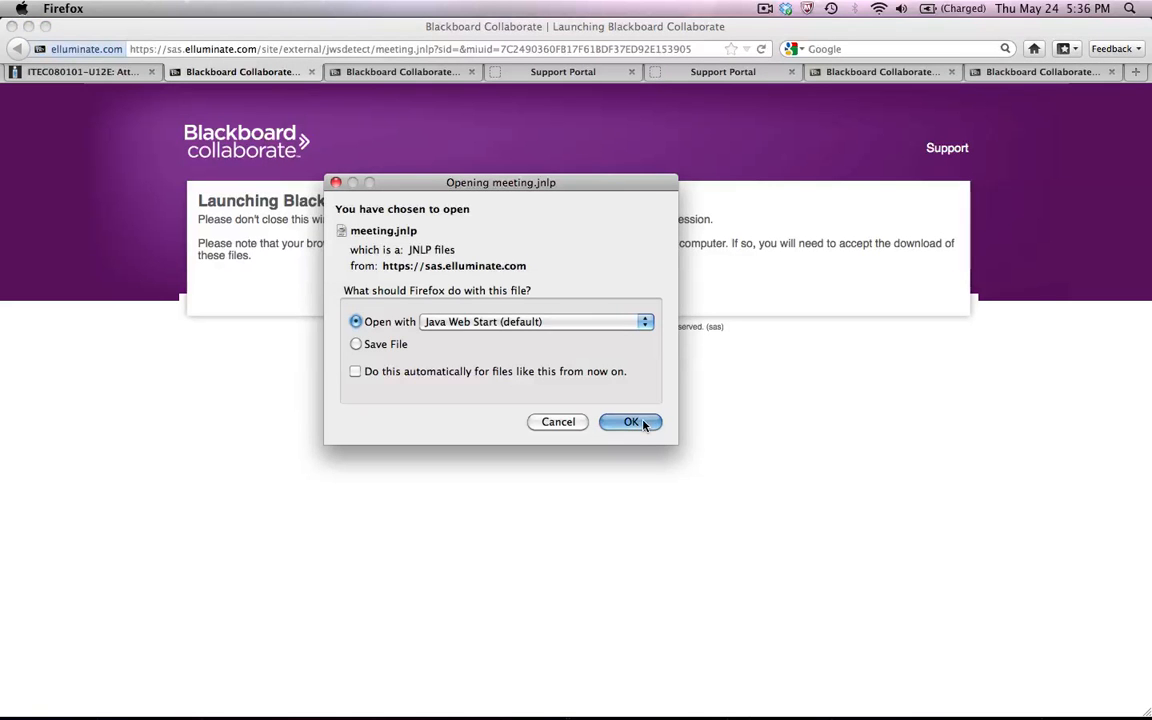
left_click(630, 420)
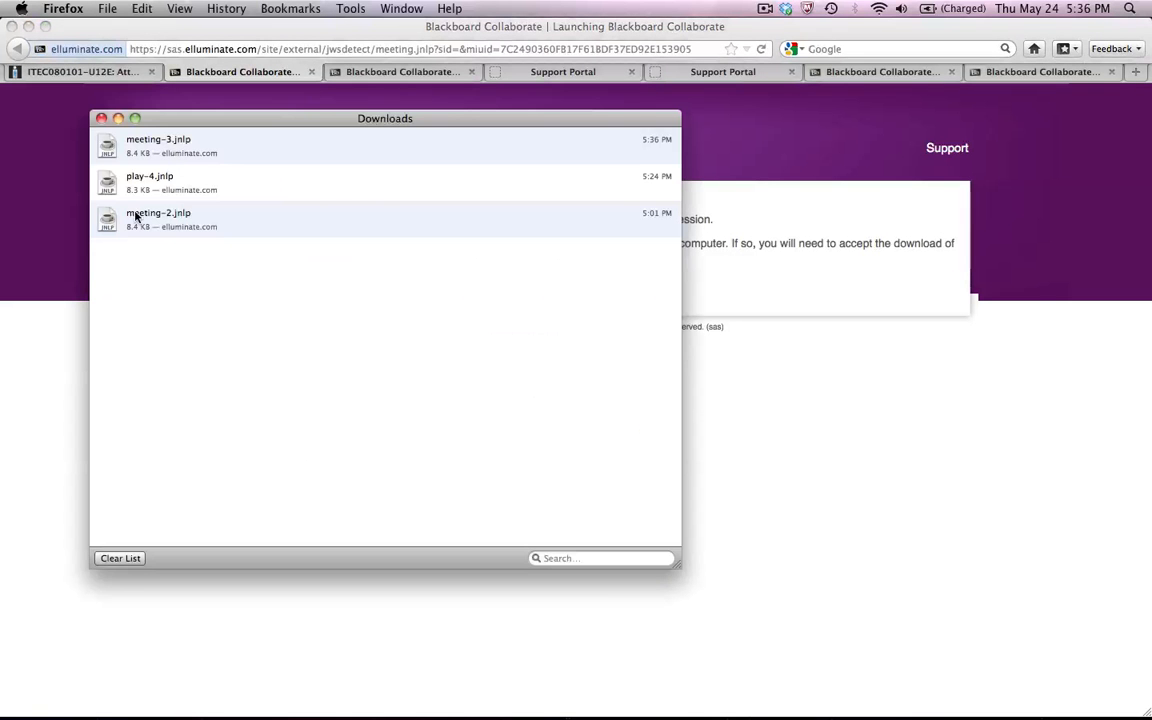
left_click(100, 118)
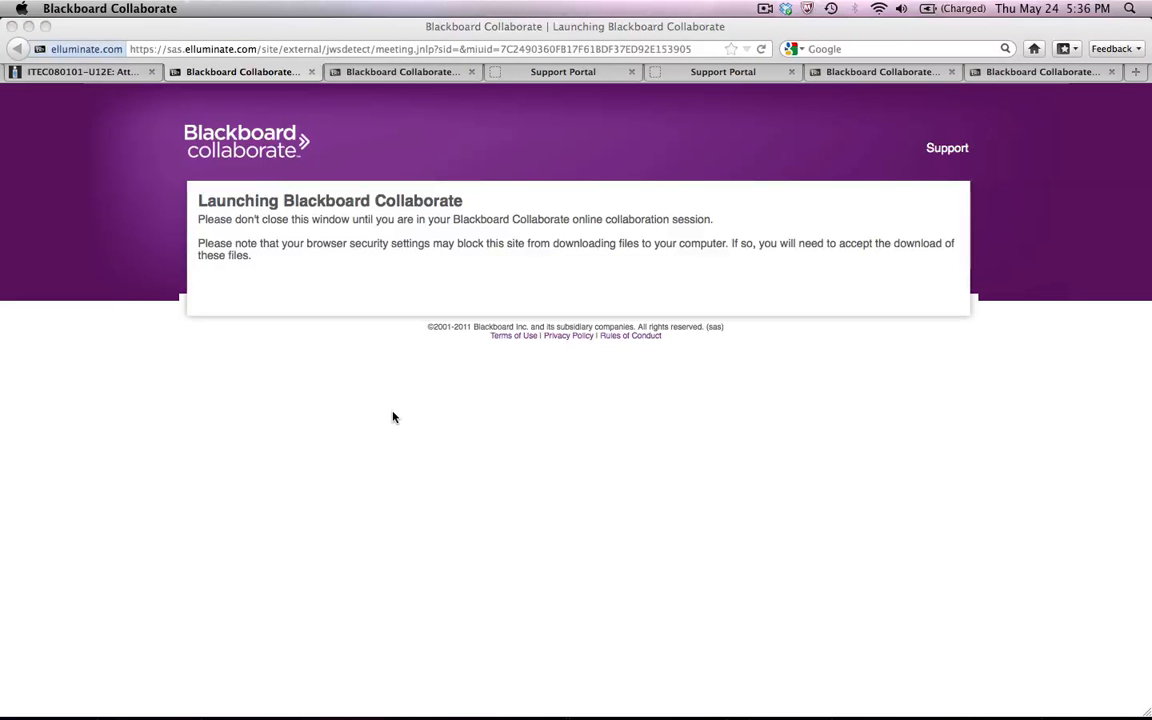
mouse_move(644, 436)
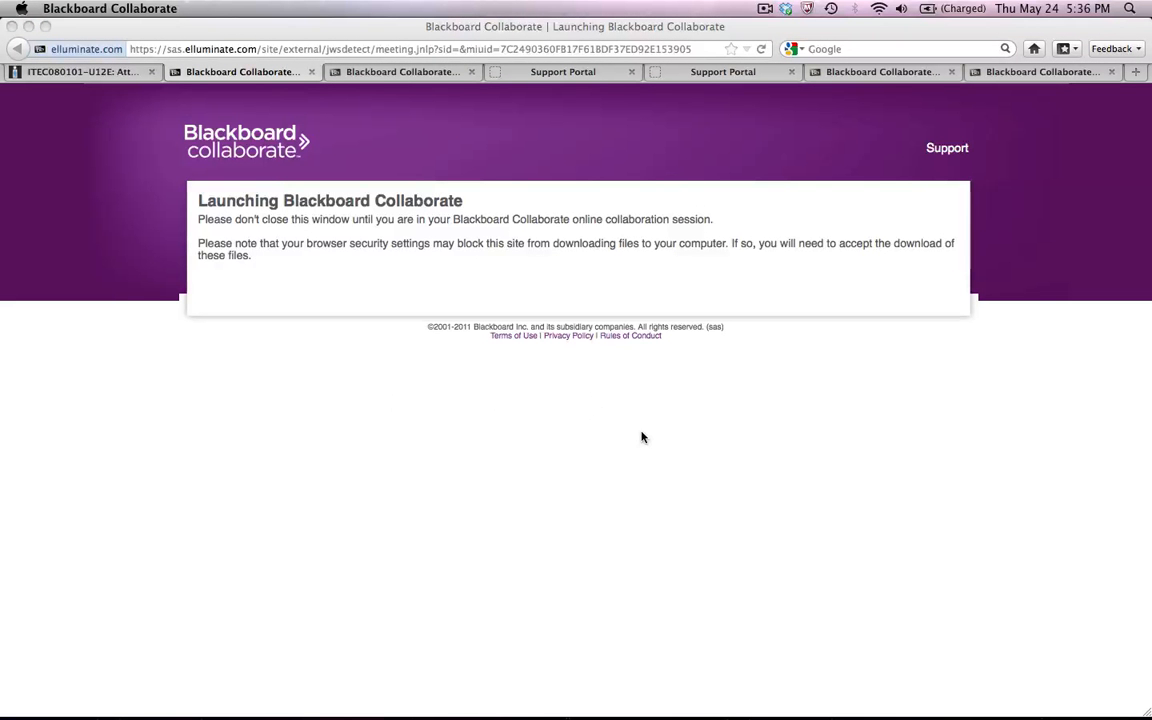
mouse_move(624, 678)
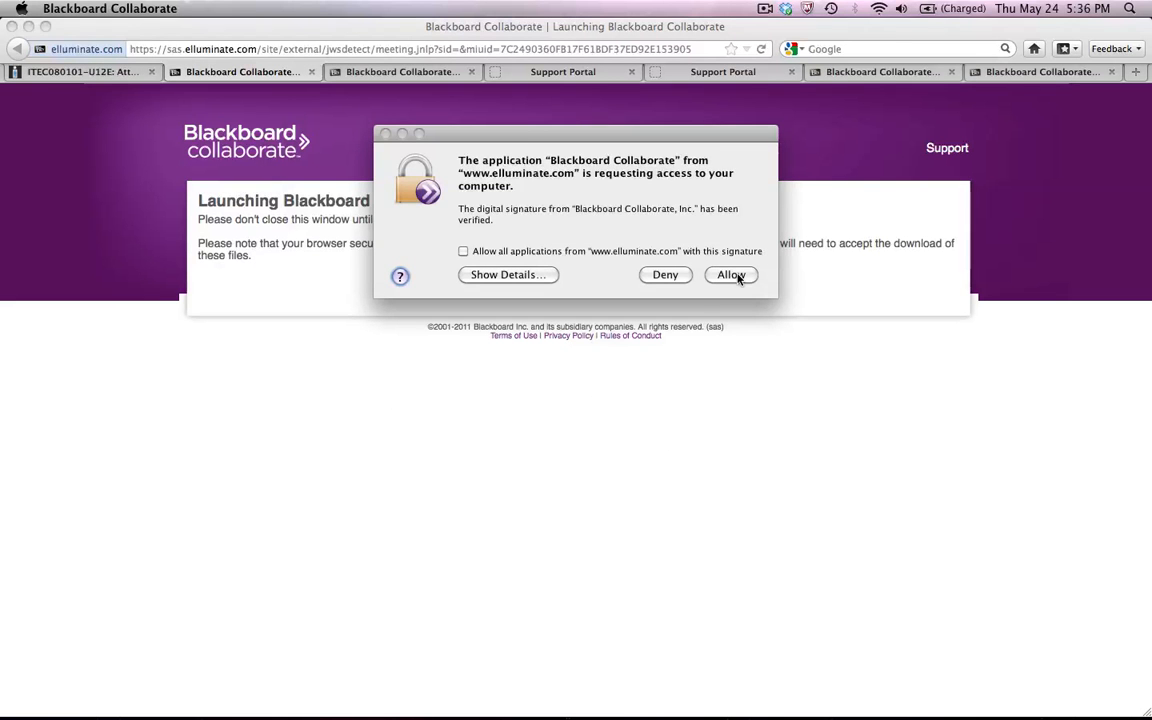
left_click(732, 276)
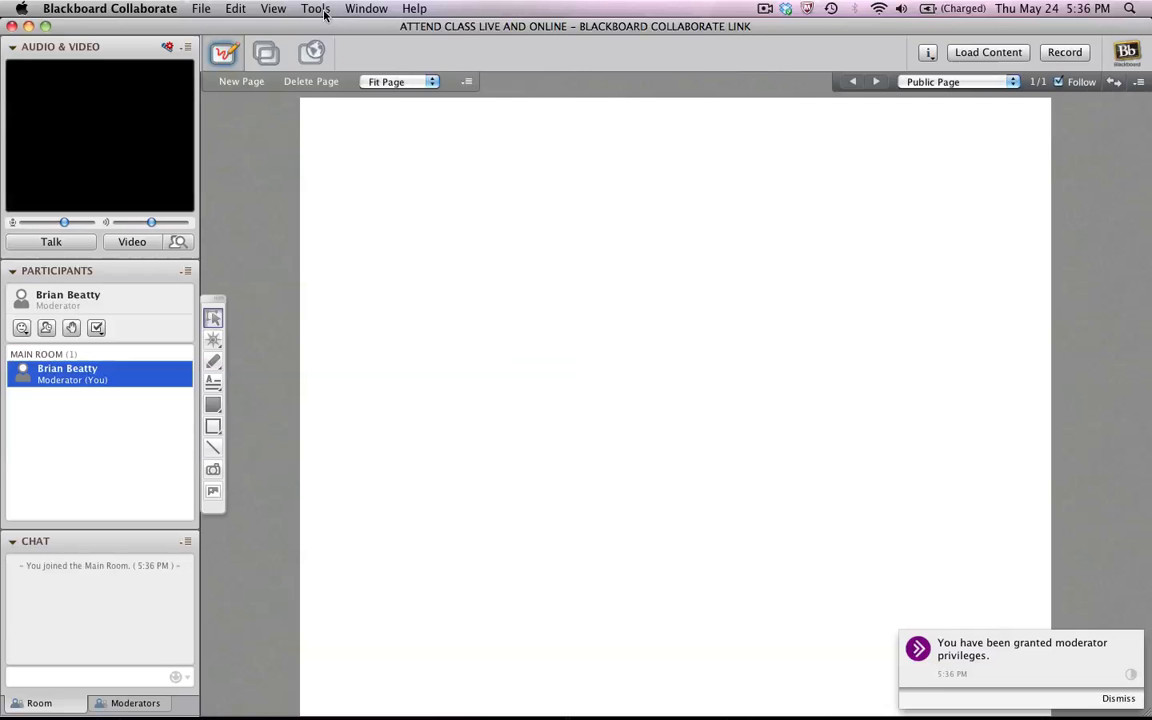
Reach the Audio Setup Wizard entry under the Tools menu's Audio options
left_click(316, 8)
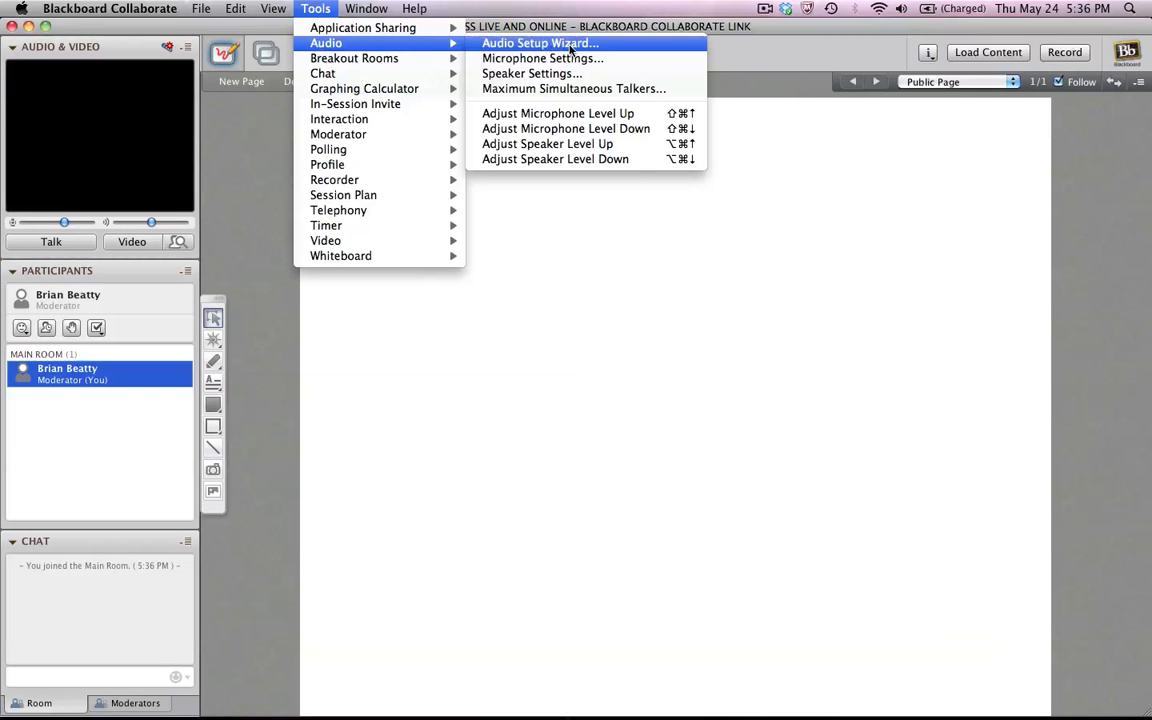
Run the Audio Setup Wizard with the default output device and confirm speaker volume is comfortable
left_click(540, 44)
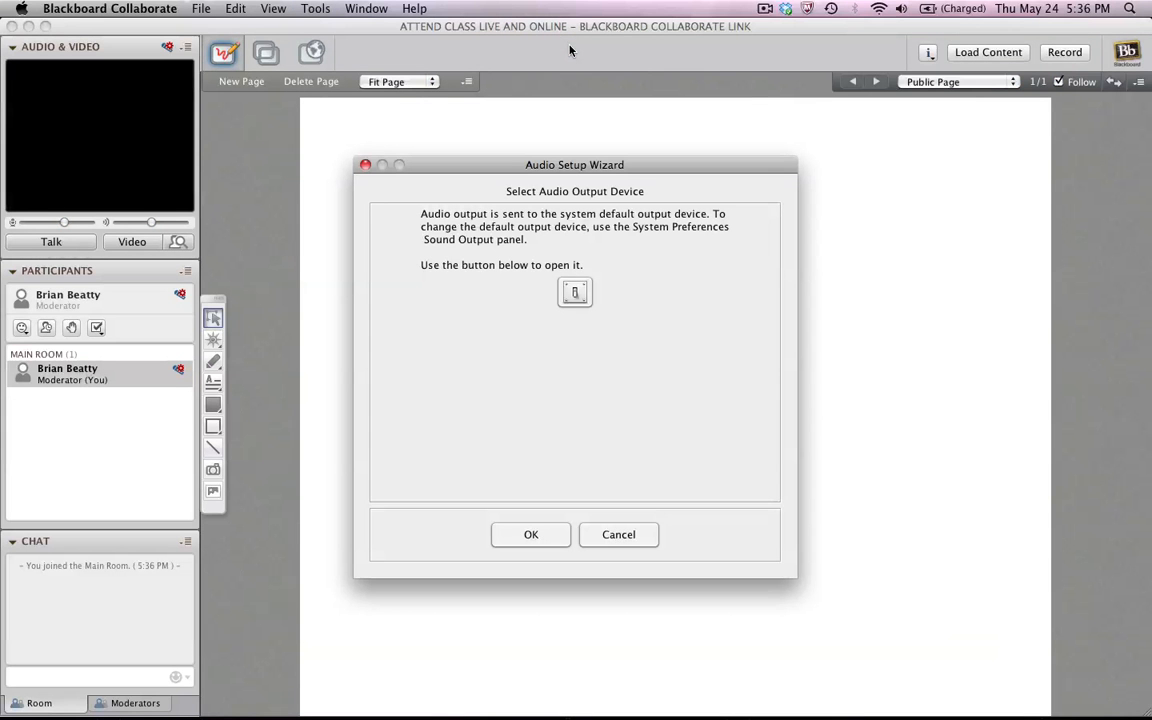
mouse_move(464, 234)
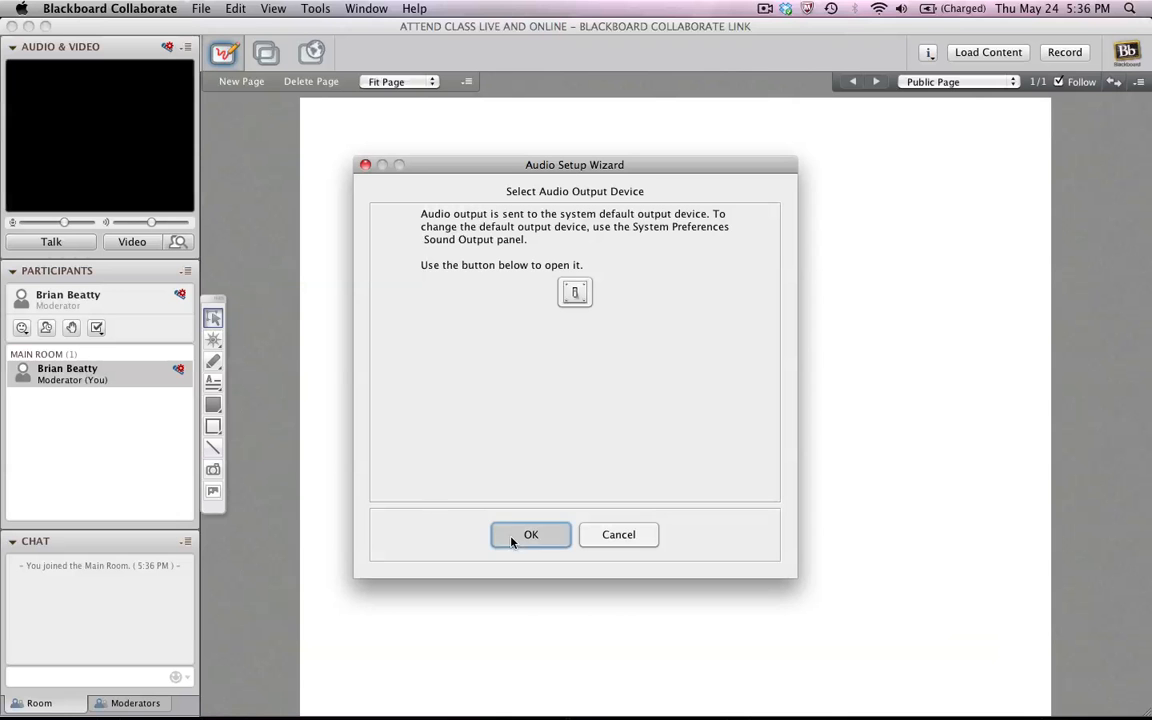
left_click(532, 534)
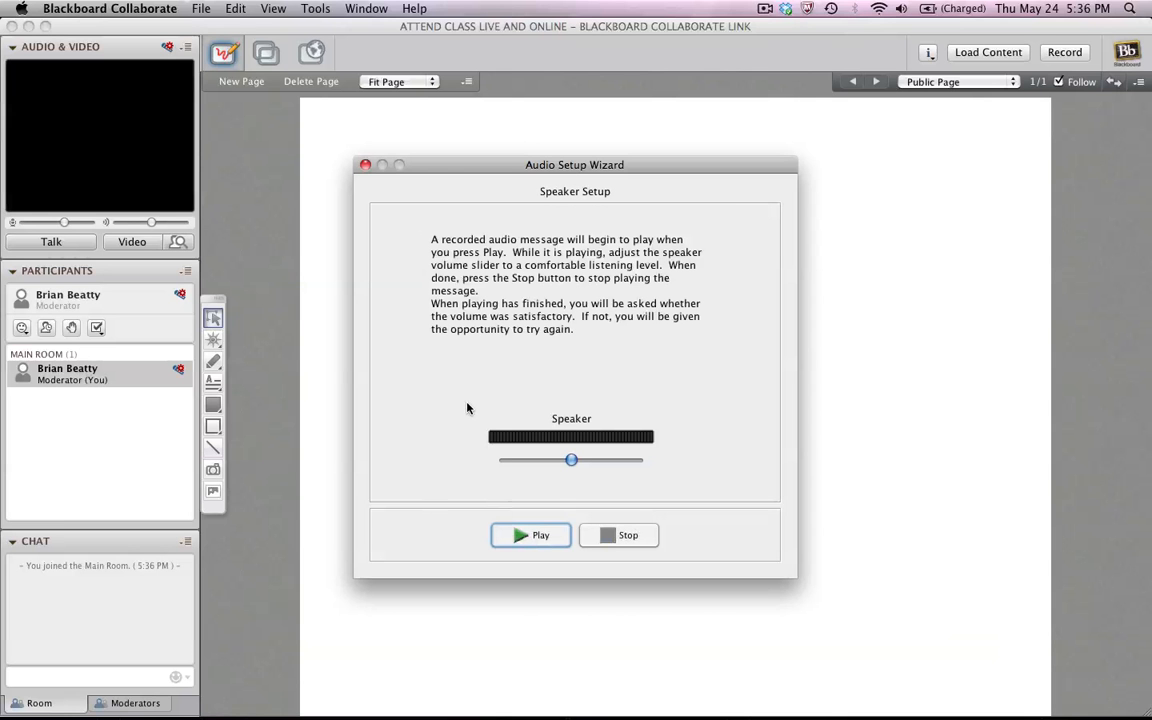
left_click(532, 534)
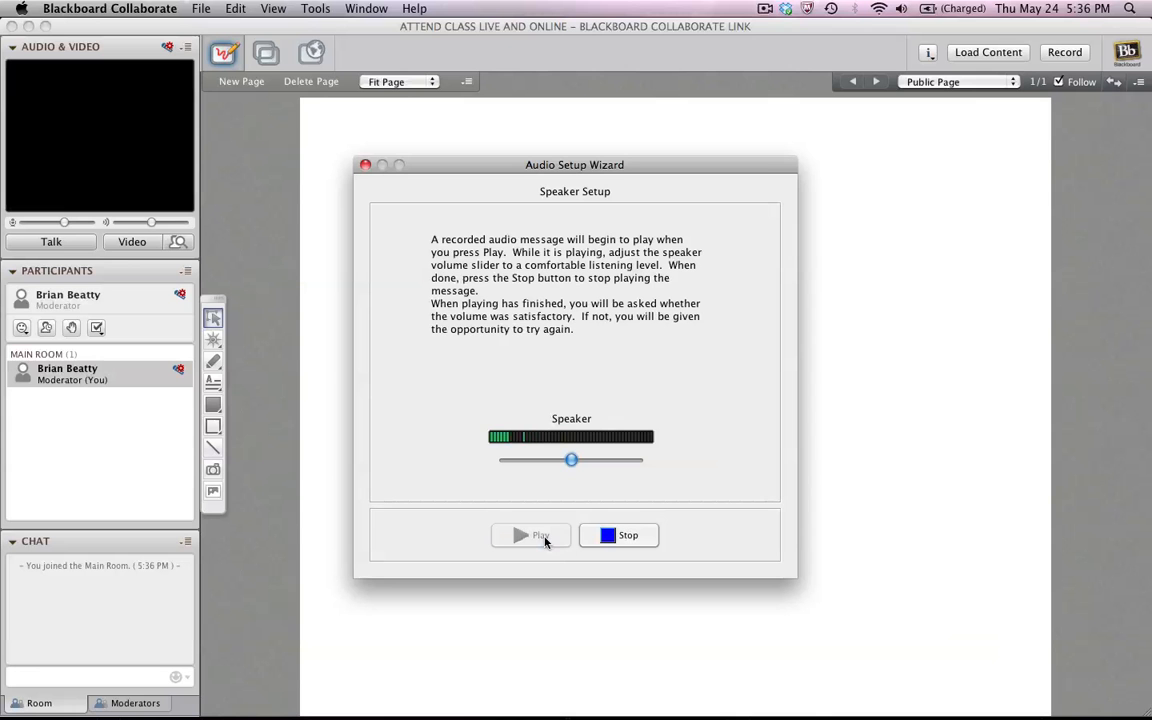
left_click(618, 536)
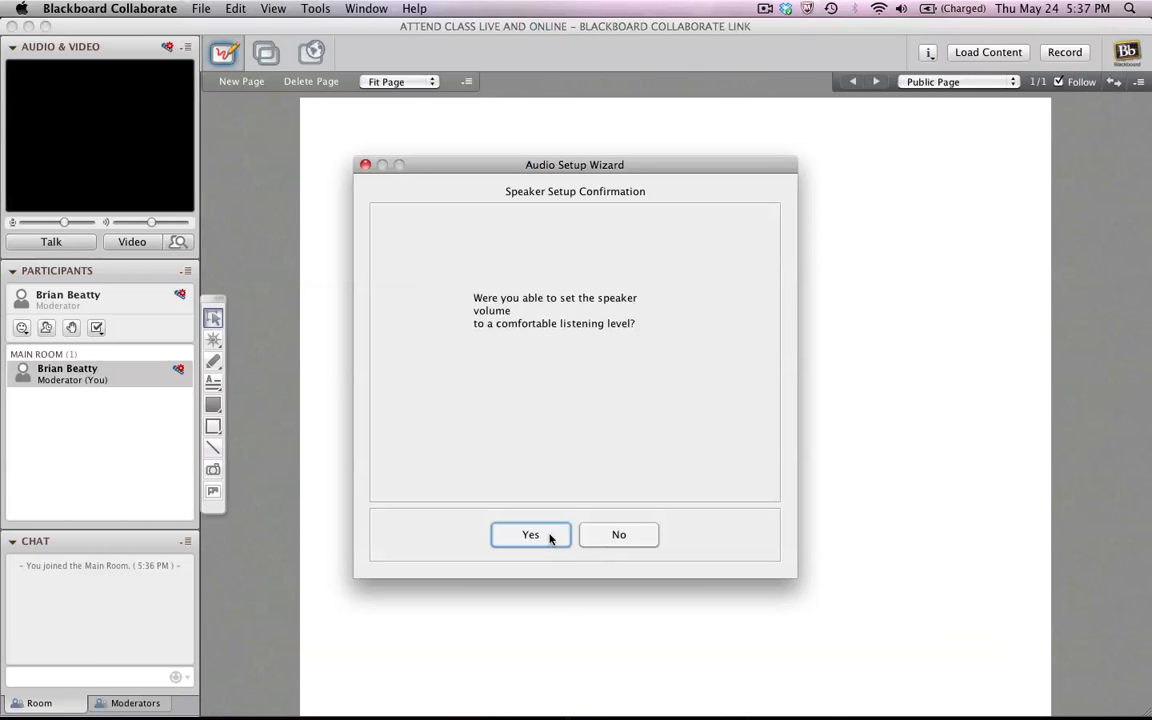
left_click(530, 534)
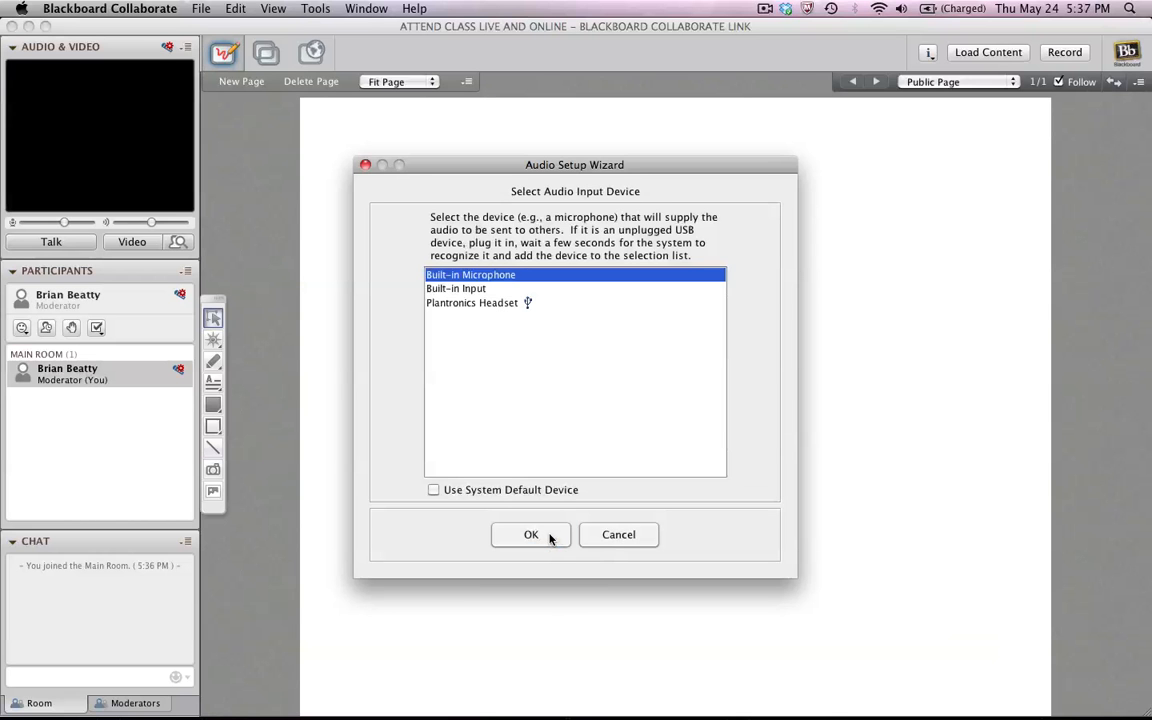
mouse_move(624, 190)
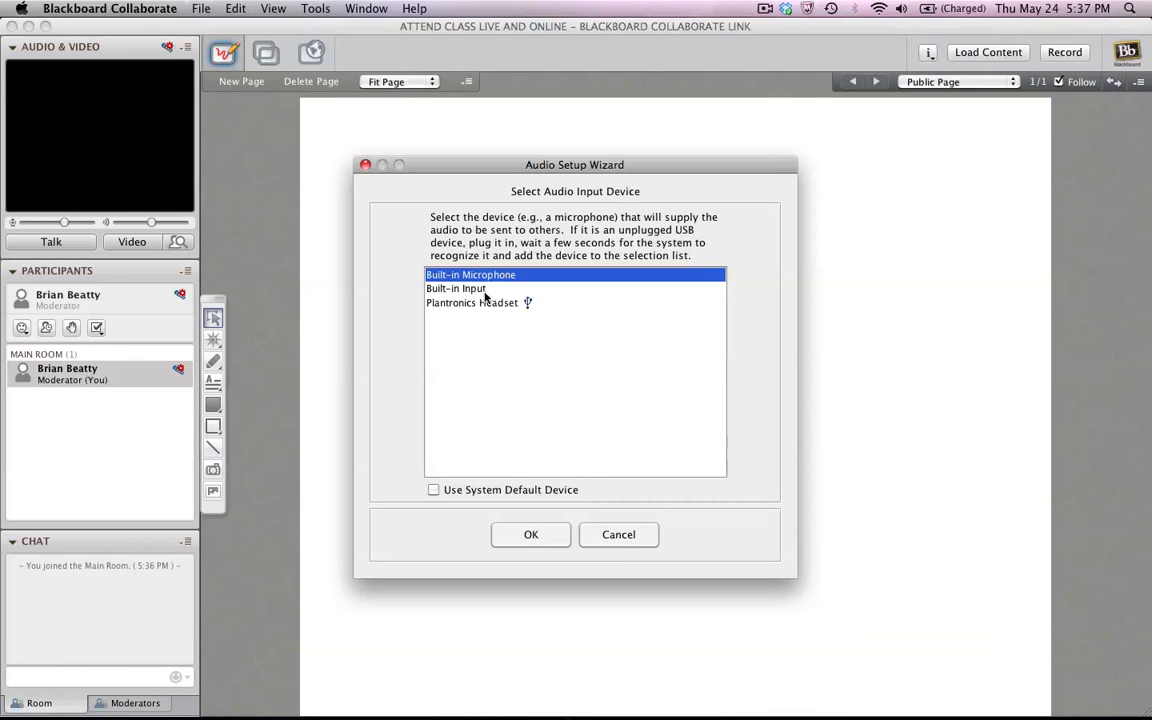
mouse_move(500, 280)
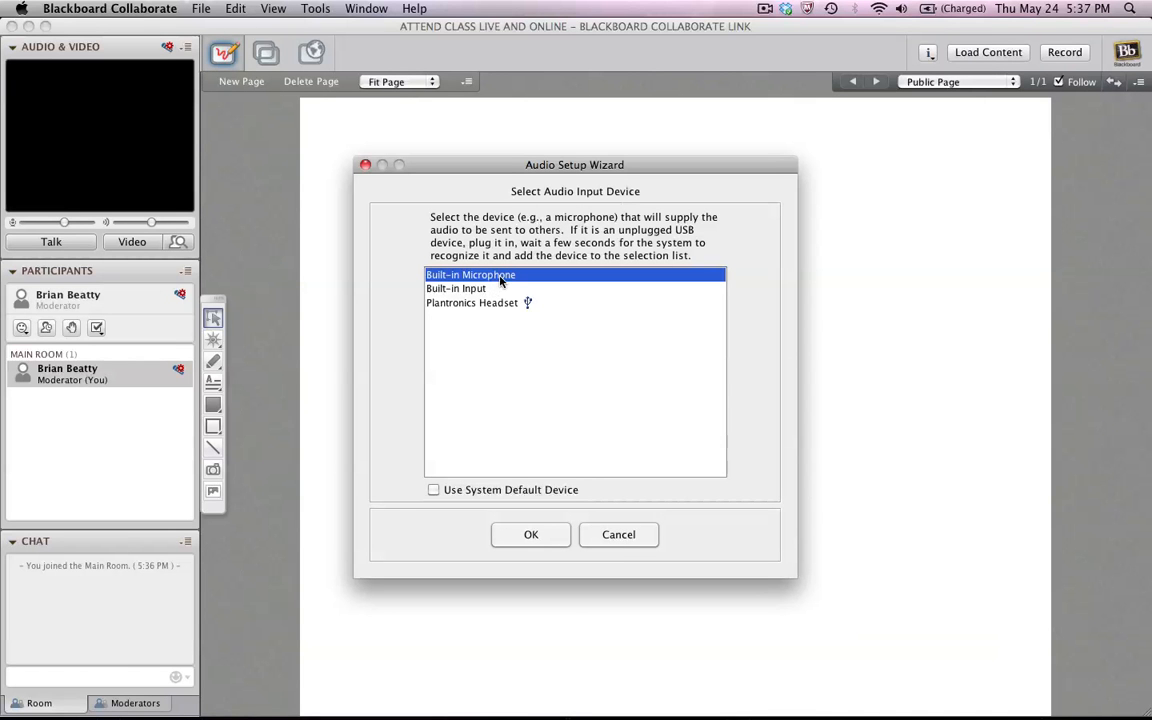
Choose the Plantronics Headset as the audio input device
left_click(456, 288)
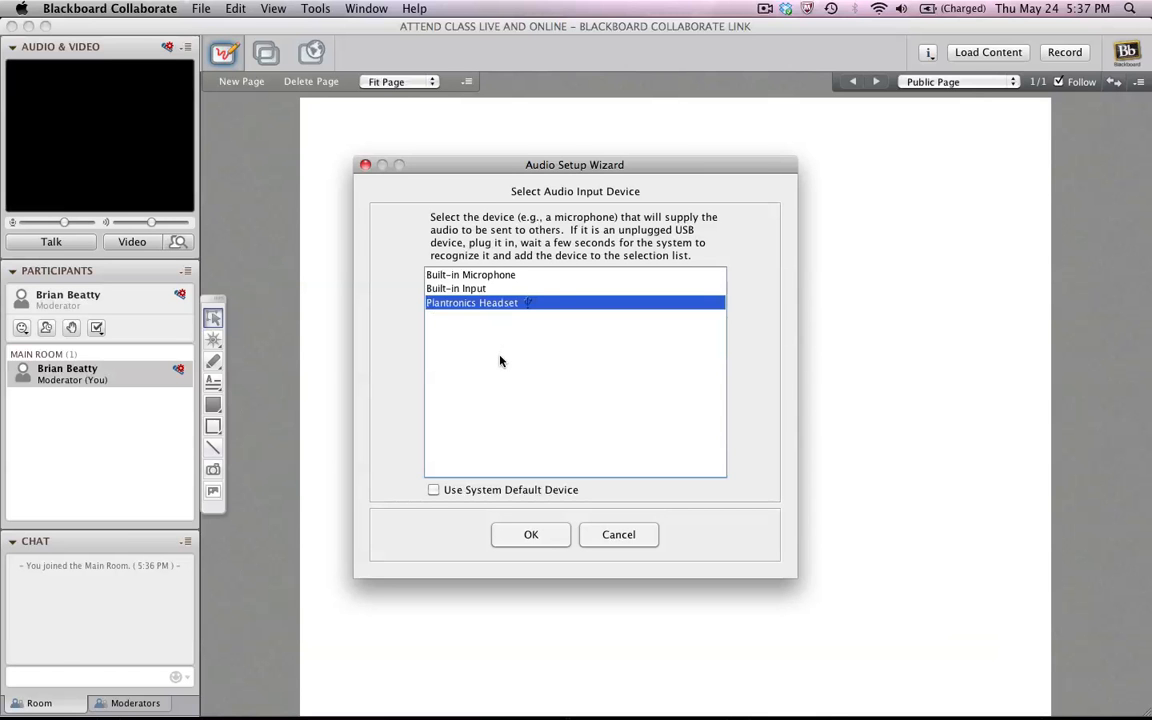
mouse_move(488, 316)
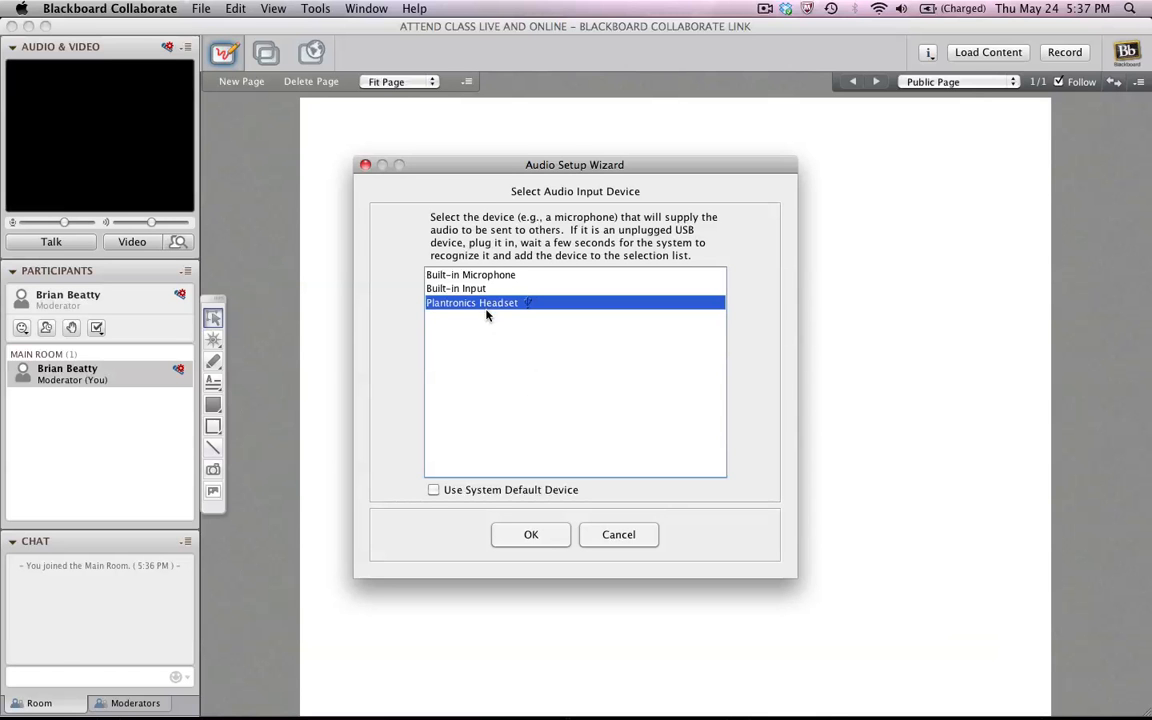
mouse_move(528, 468)
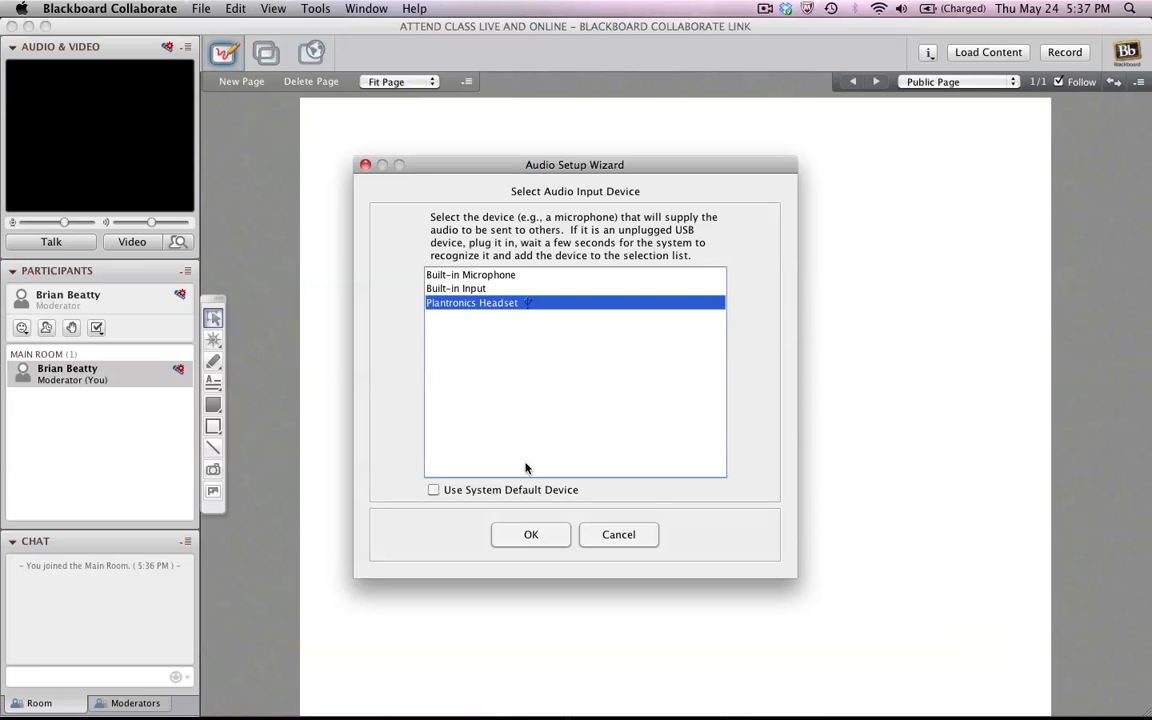
left_click(532, 534)
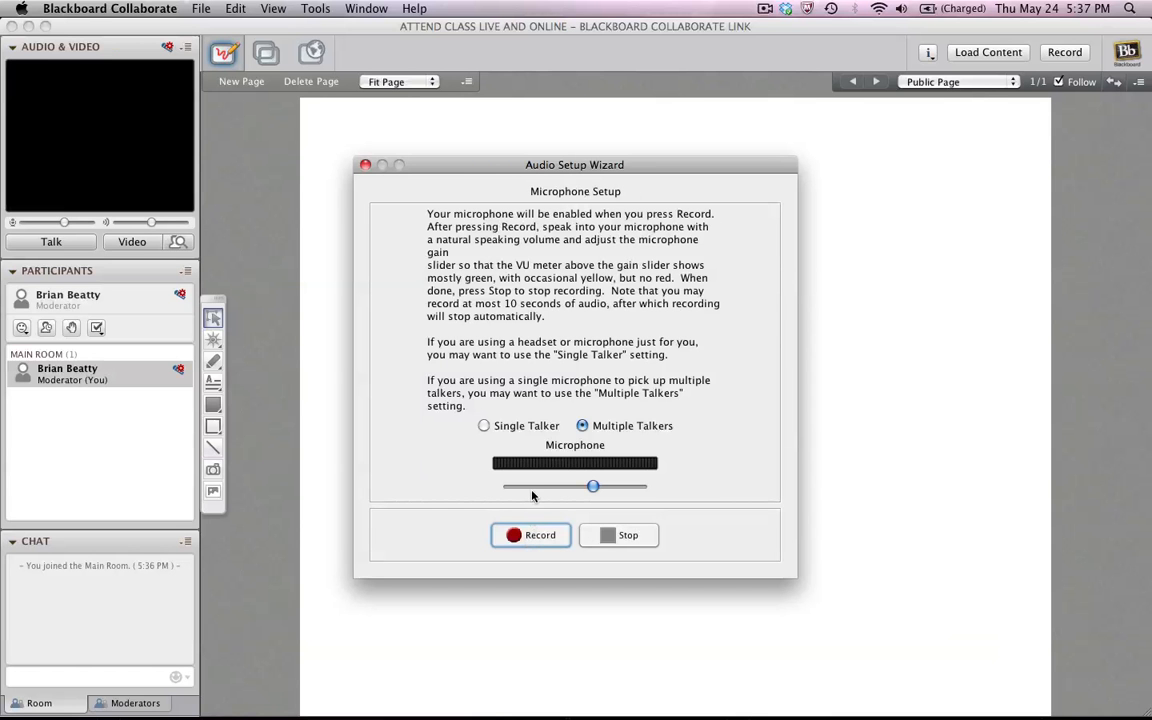
mouse_move(540, 492)
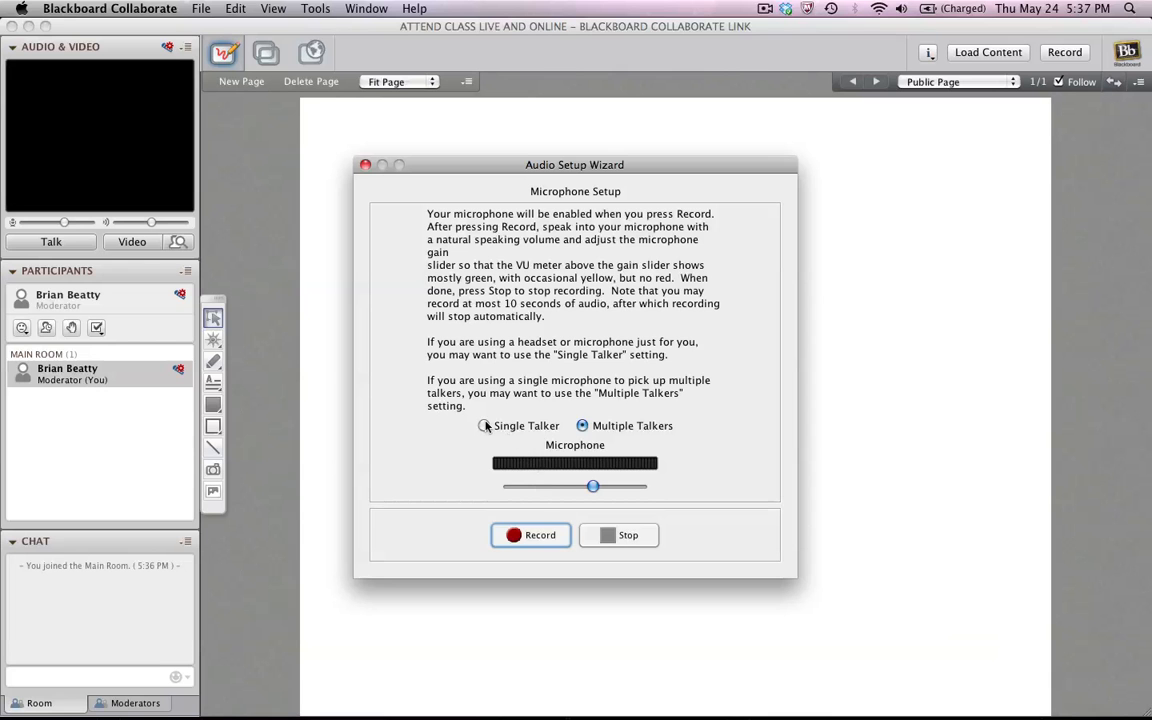
Set the microphone to Single Talker, record and confirm a test, and complete the wizard
left_click(484, 424)
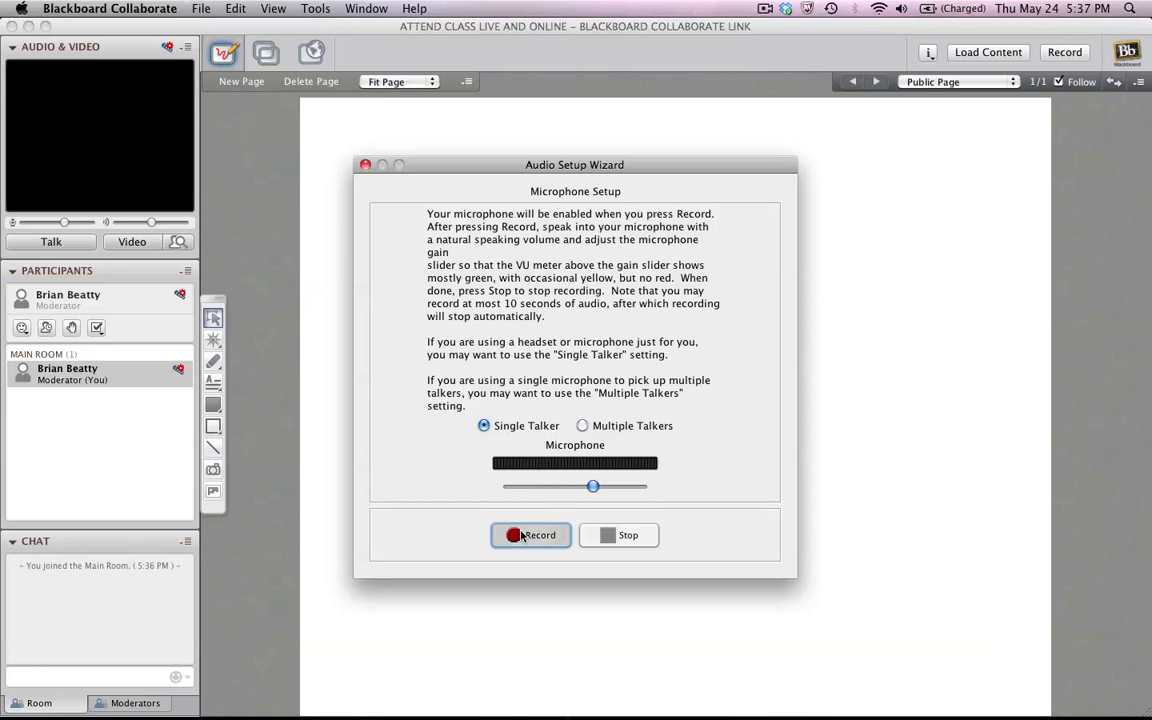
left_click(530, 536)
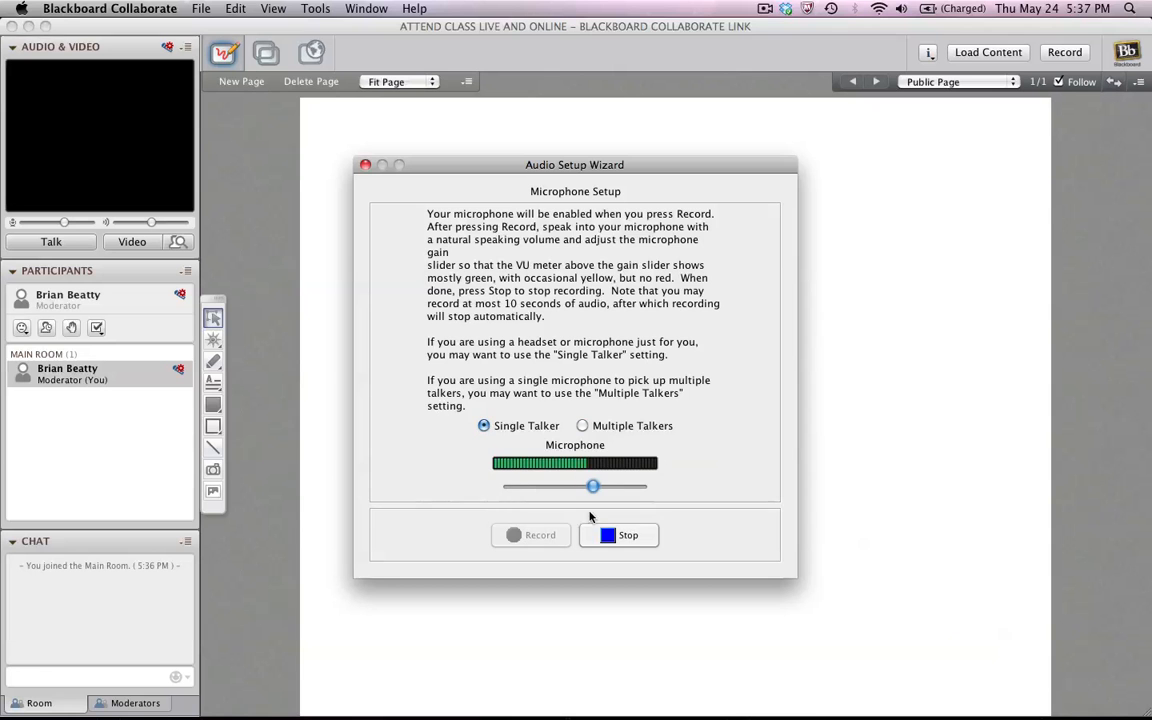
left_click(628, 536)
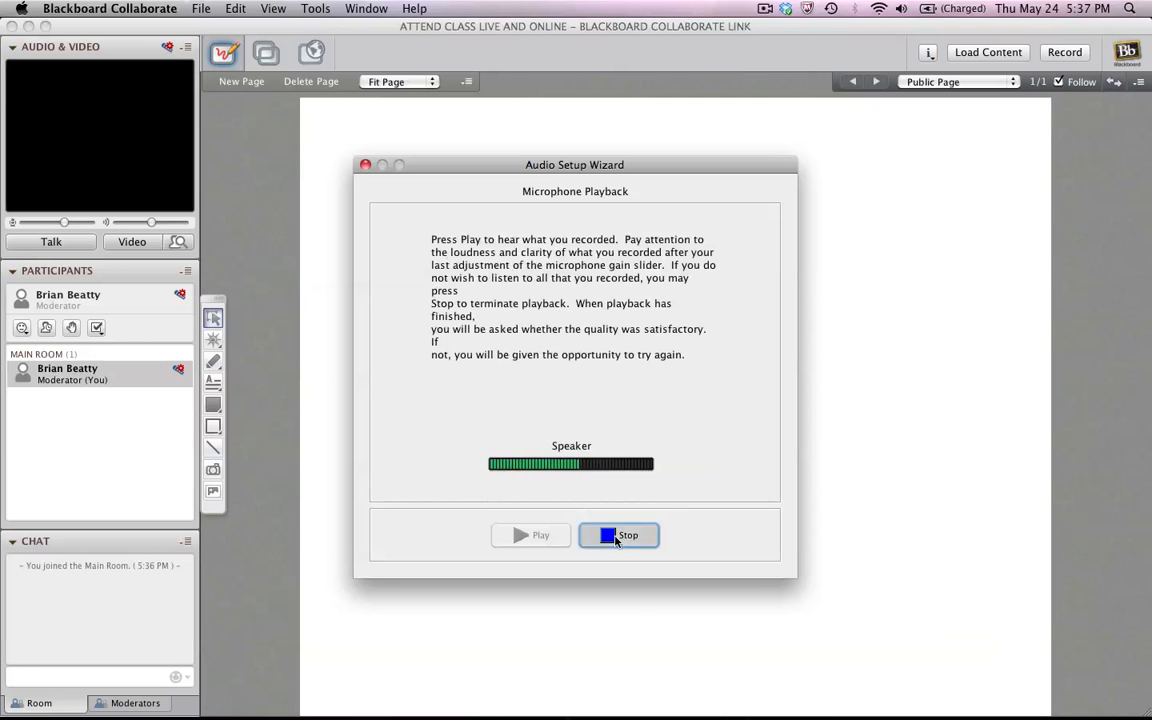
left_click(618, 536)
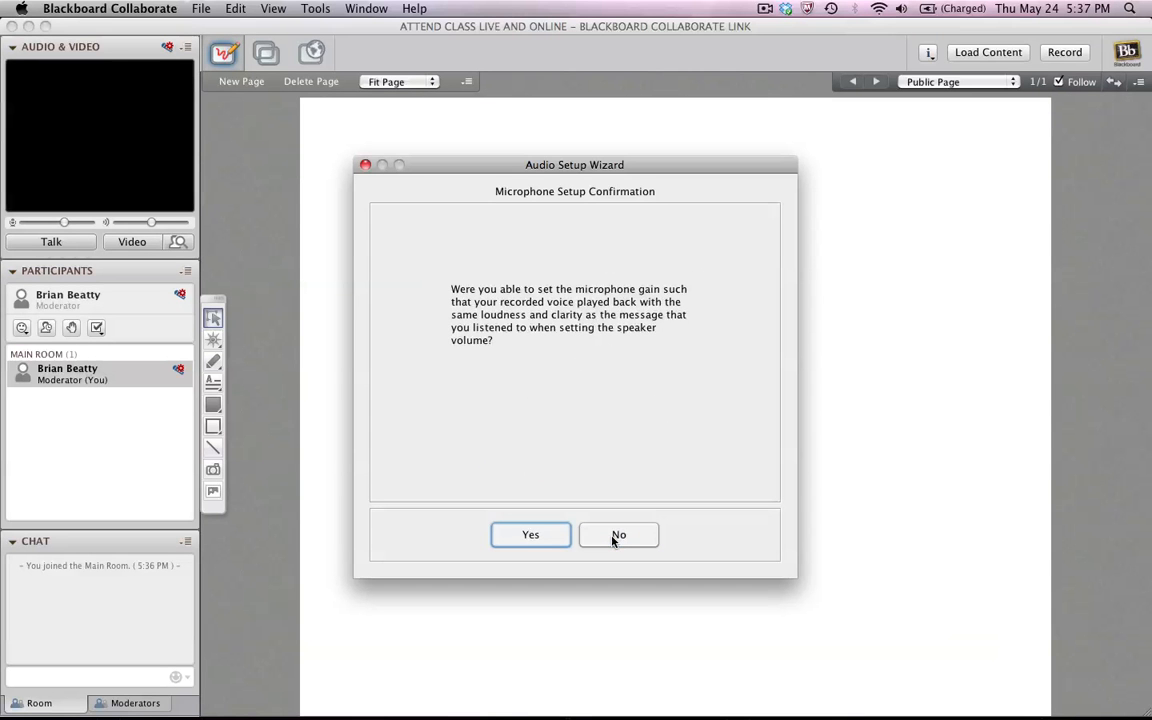
left_click(530, 534)
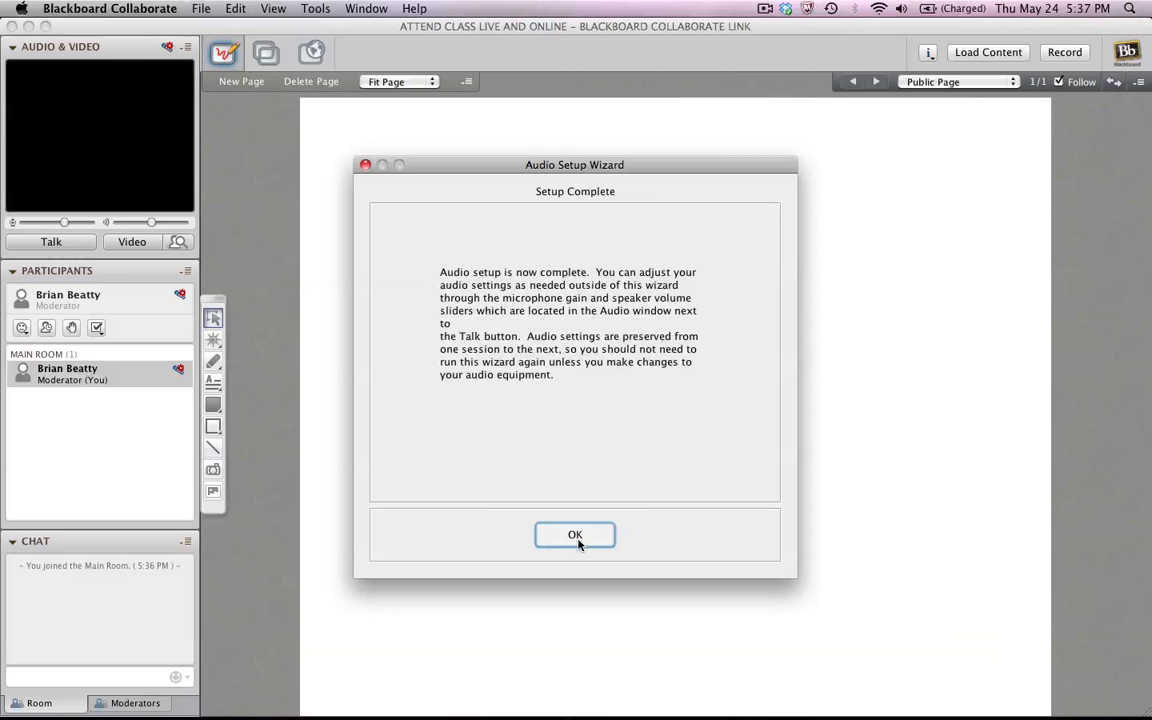
left_click(576, 536)
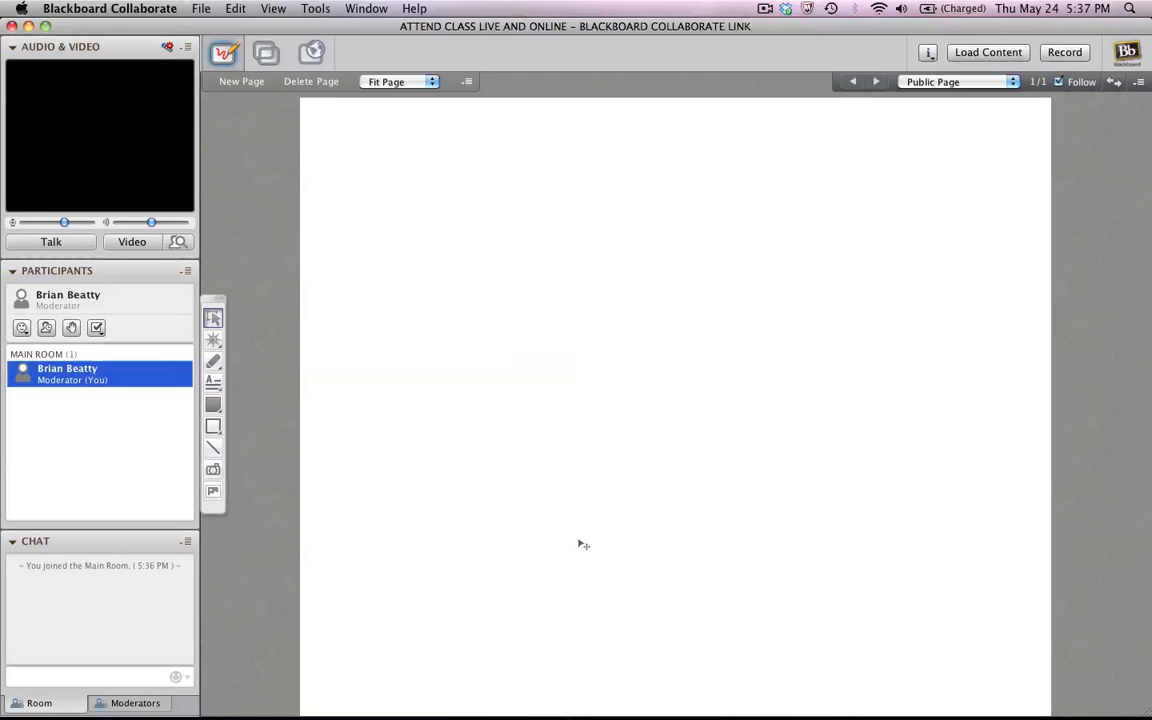
Enable Talk so the microphone is on and the moderator is the active speaker
left_click(44, 240)
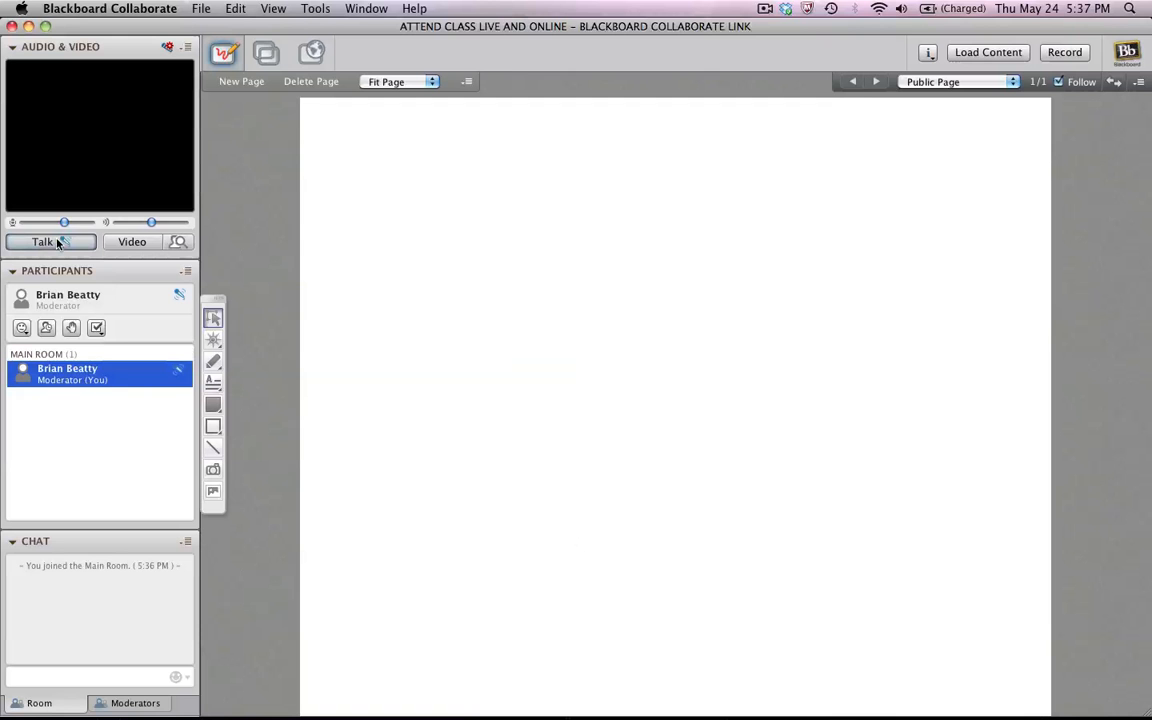
mouse_move(42, 240)
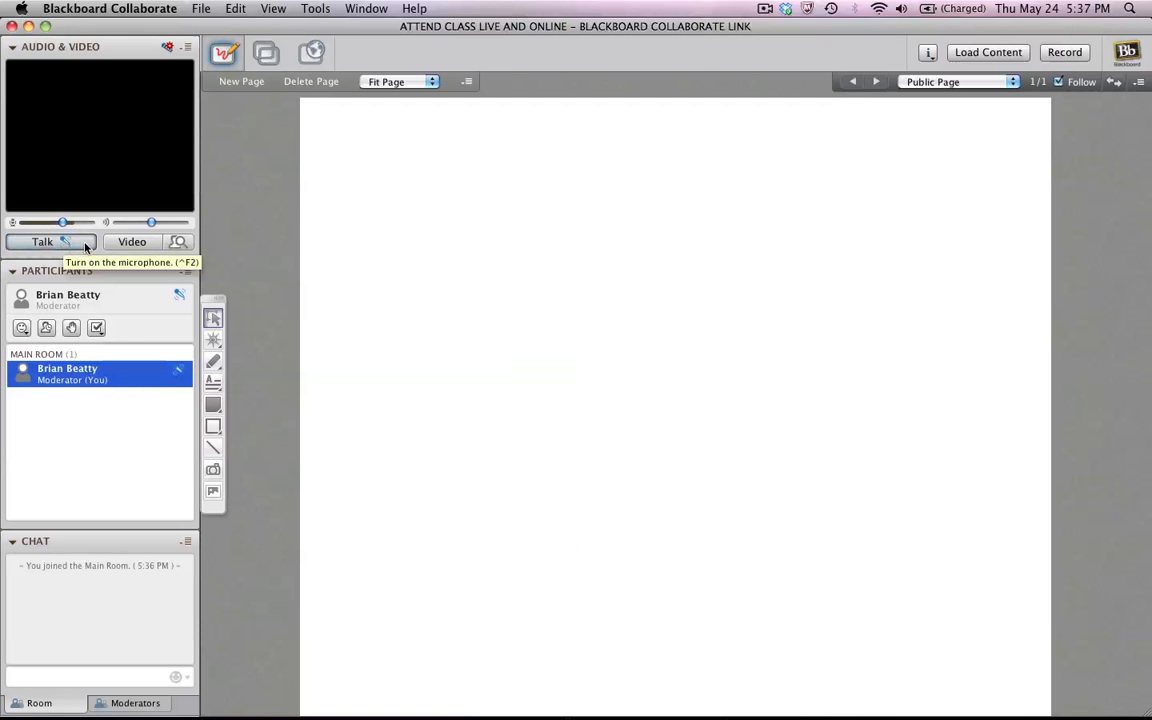
left_click(132, 240)
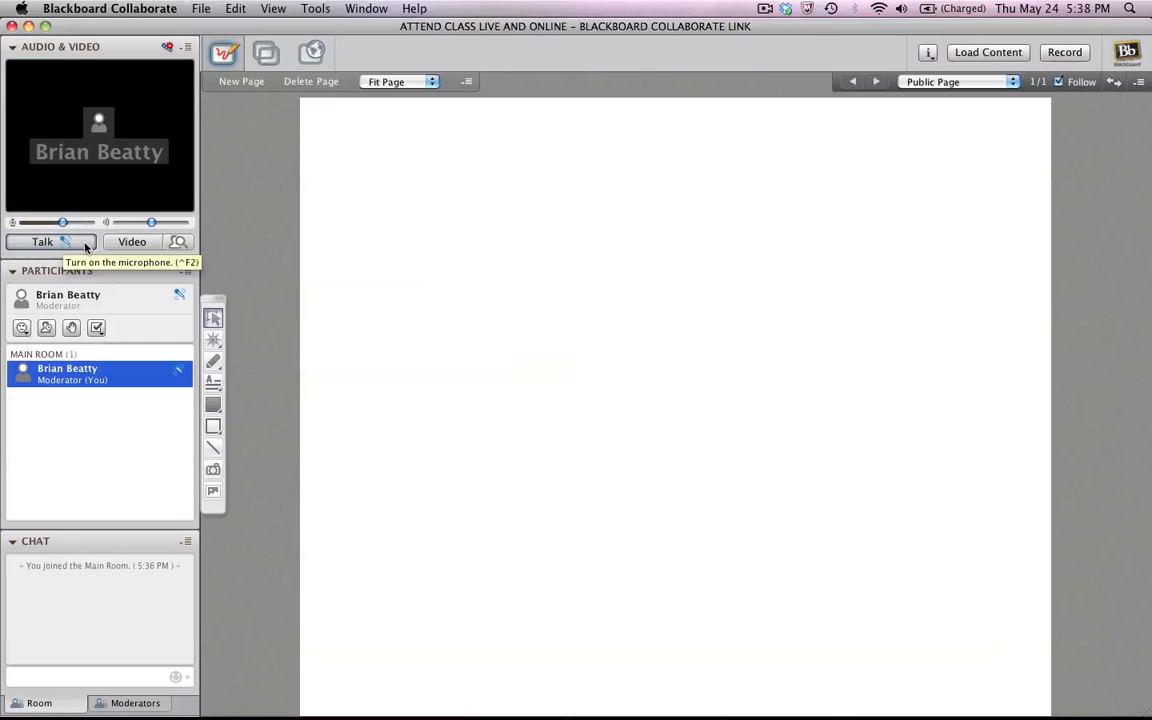